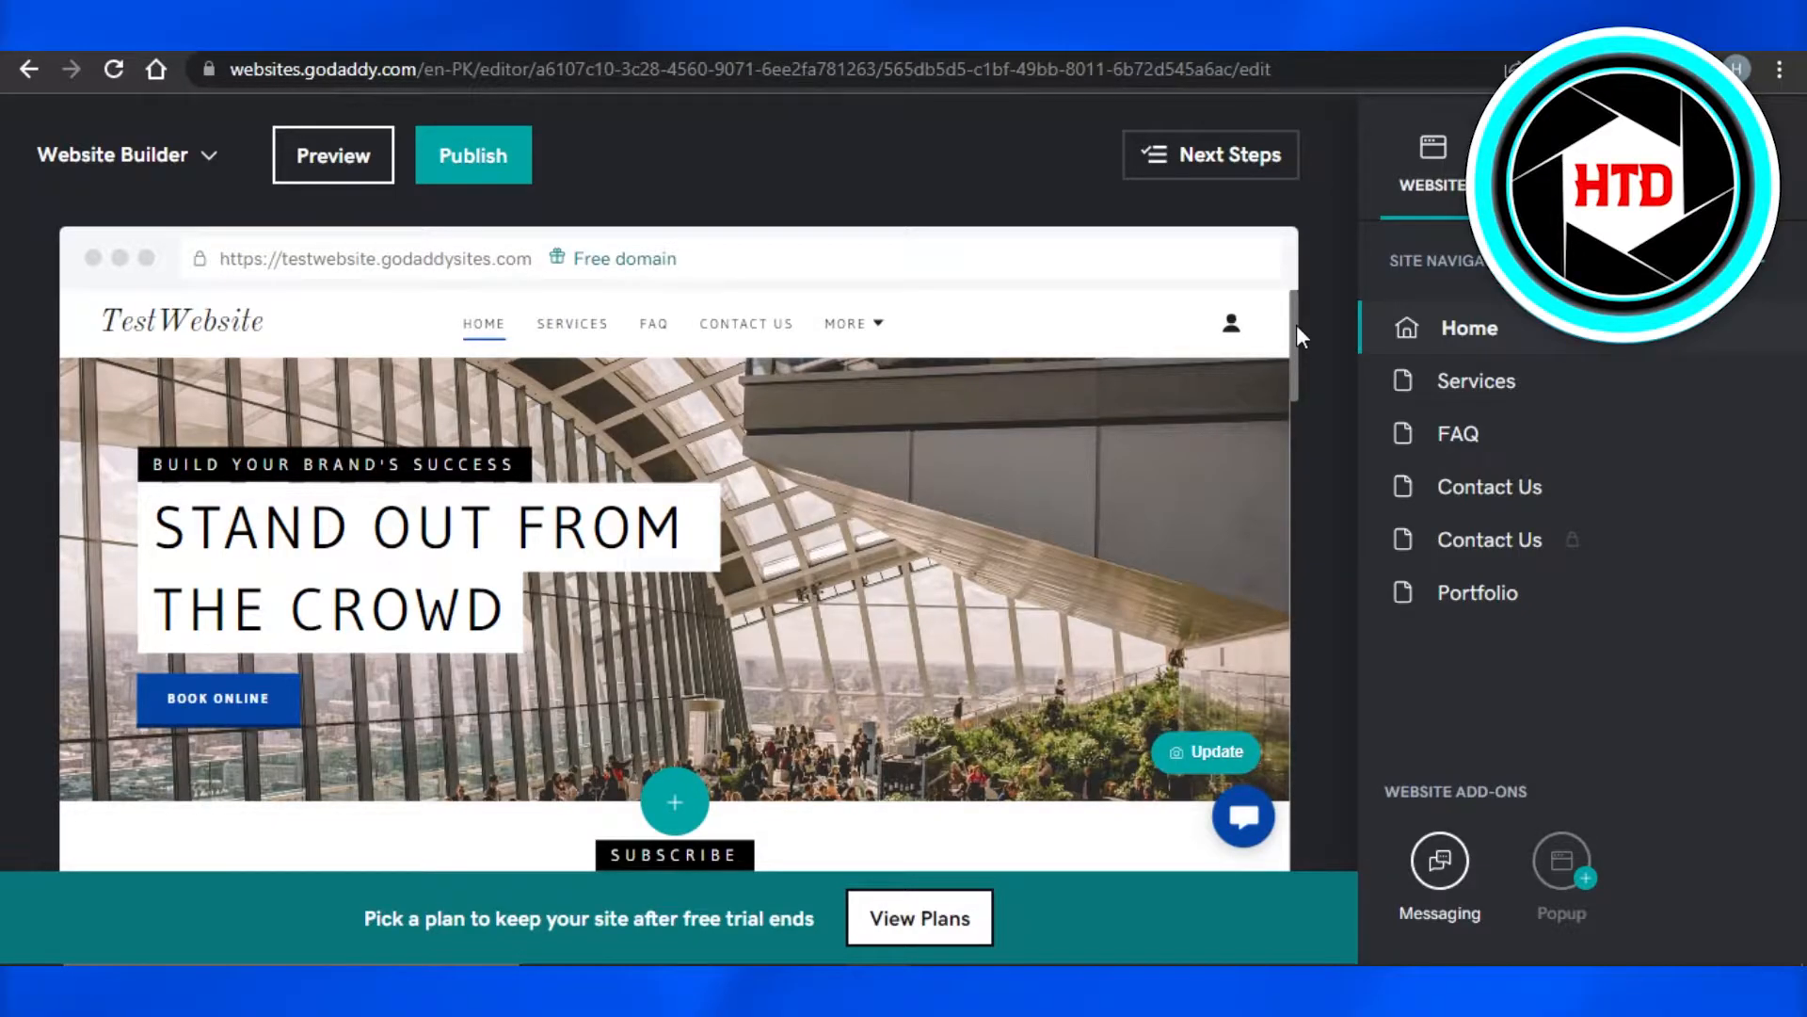
Scroll the right panel to bring the Website settings with domain and site profile options into view
scroll("down", 3)
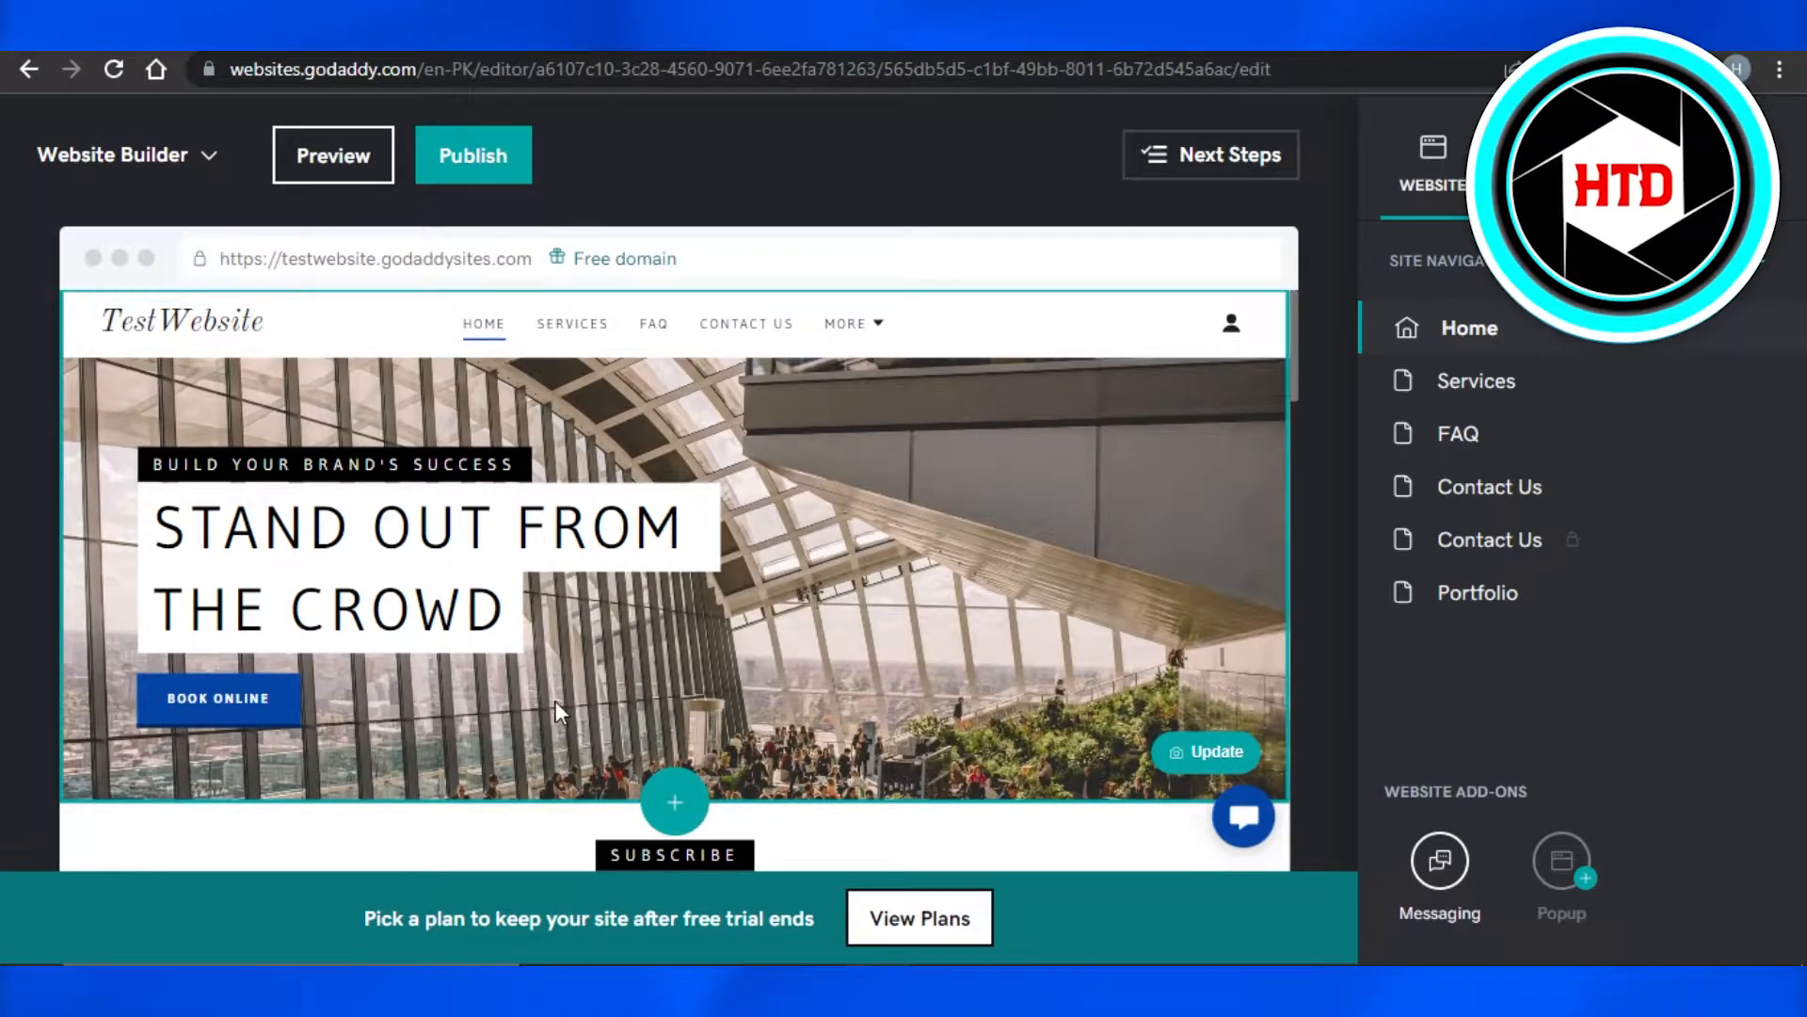
mouse_move(607, 457)
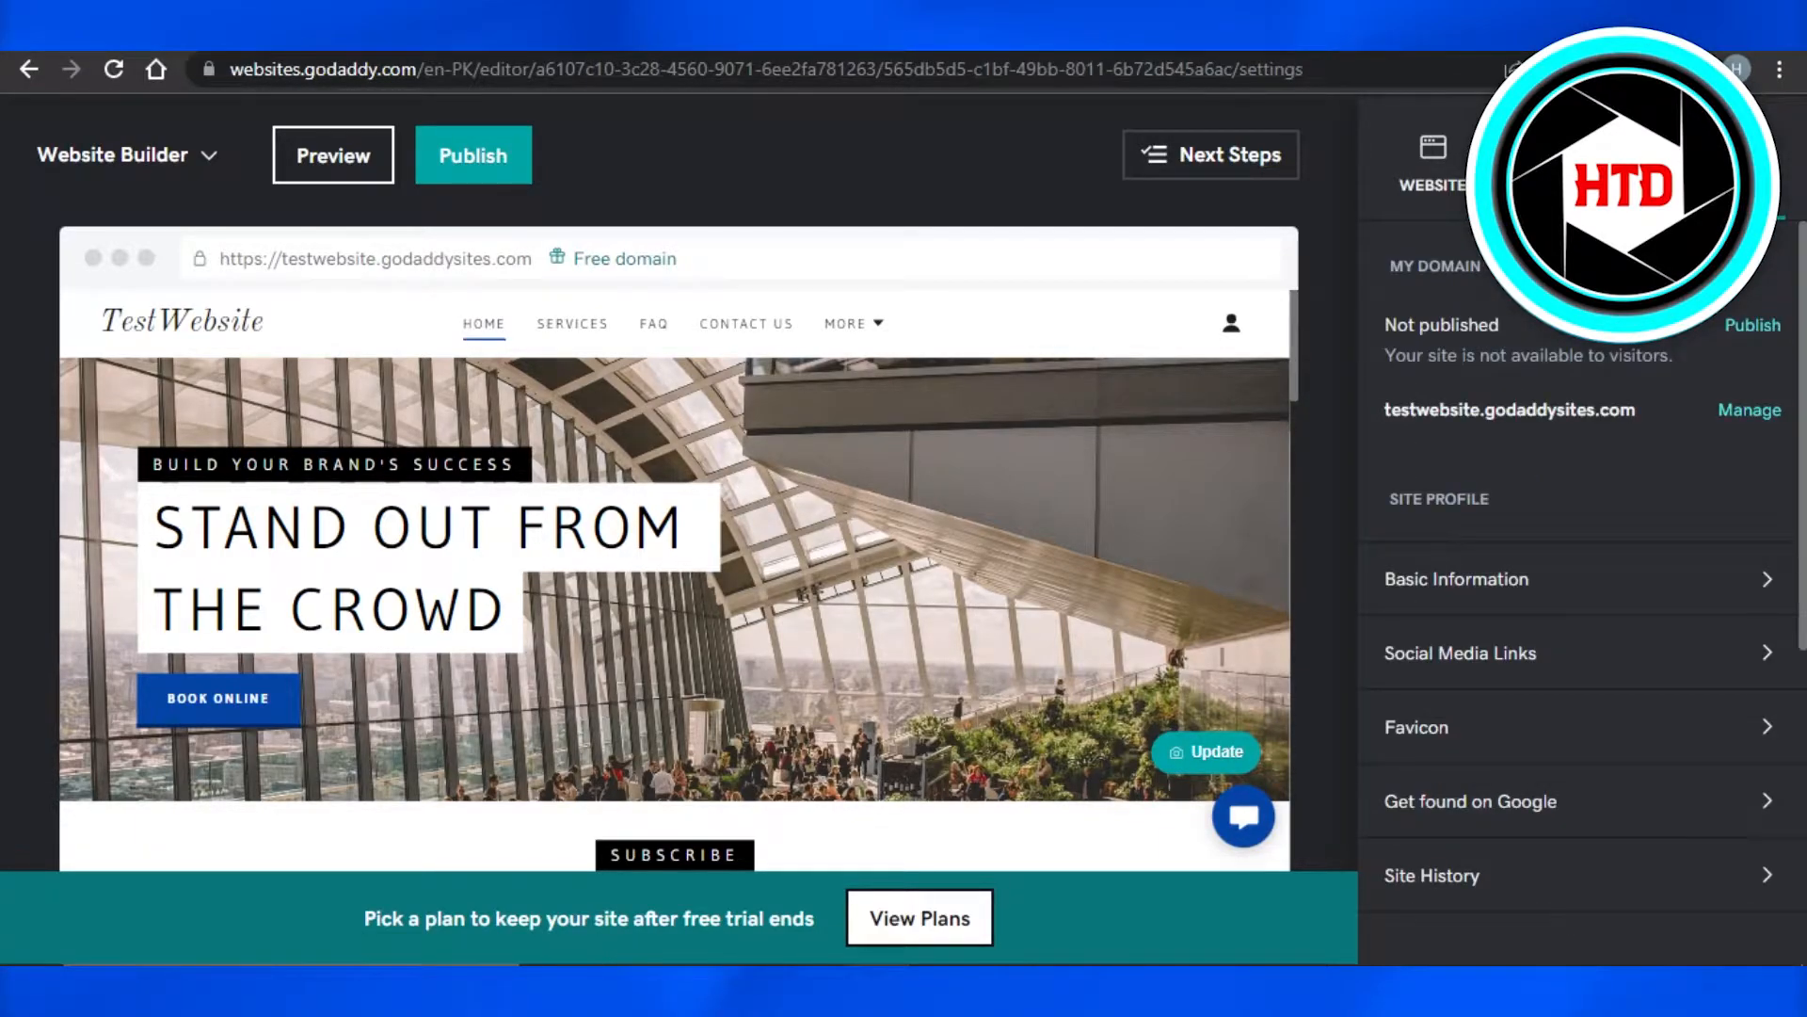
Scroll to Analytics & Tracking and open the Cookie Banner settings
scroll("down", 3)
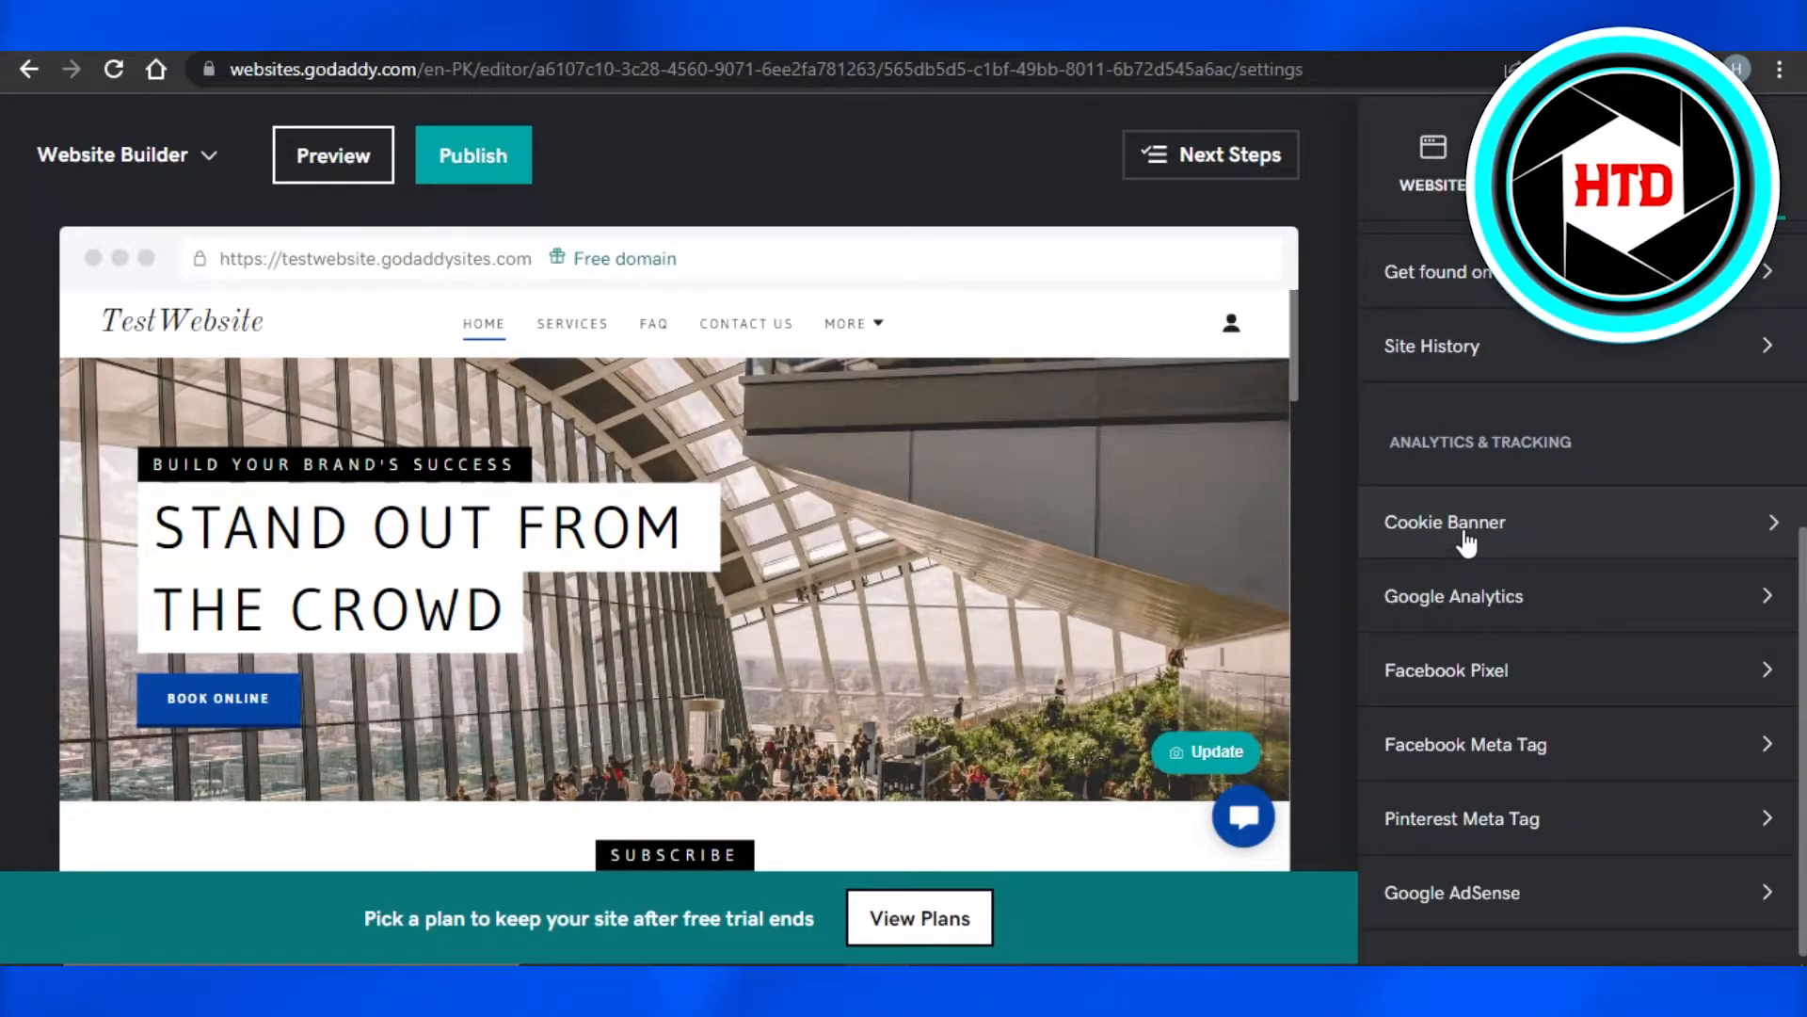
left_click(1445, 522)
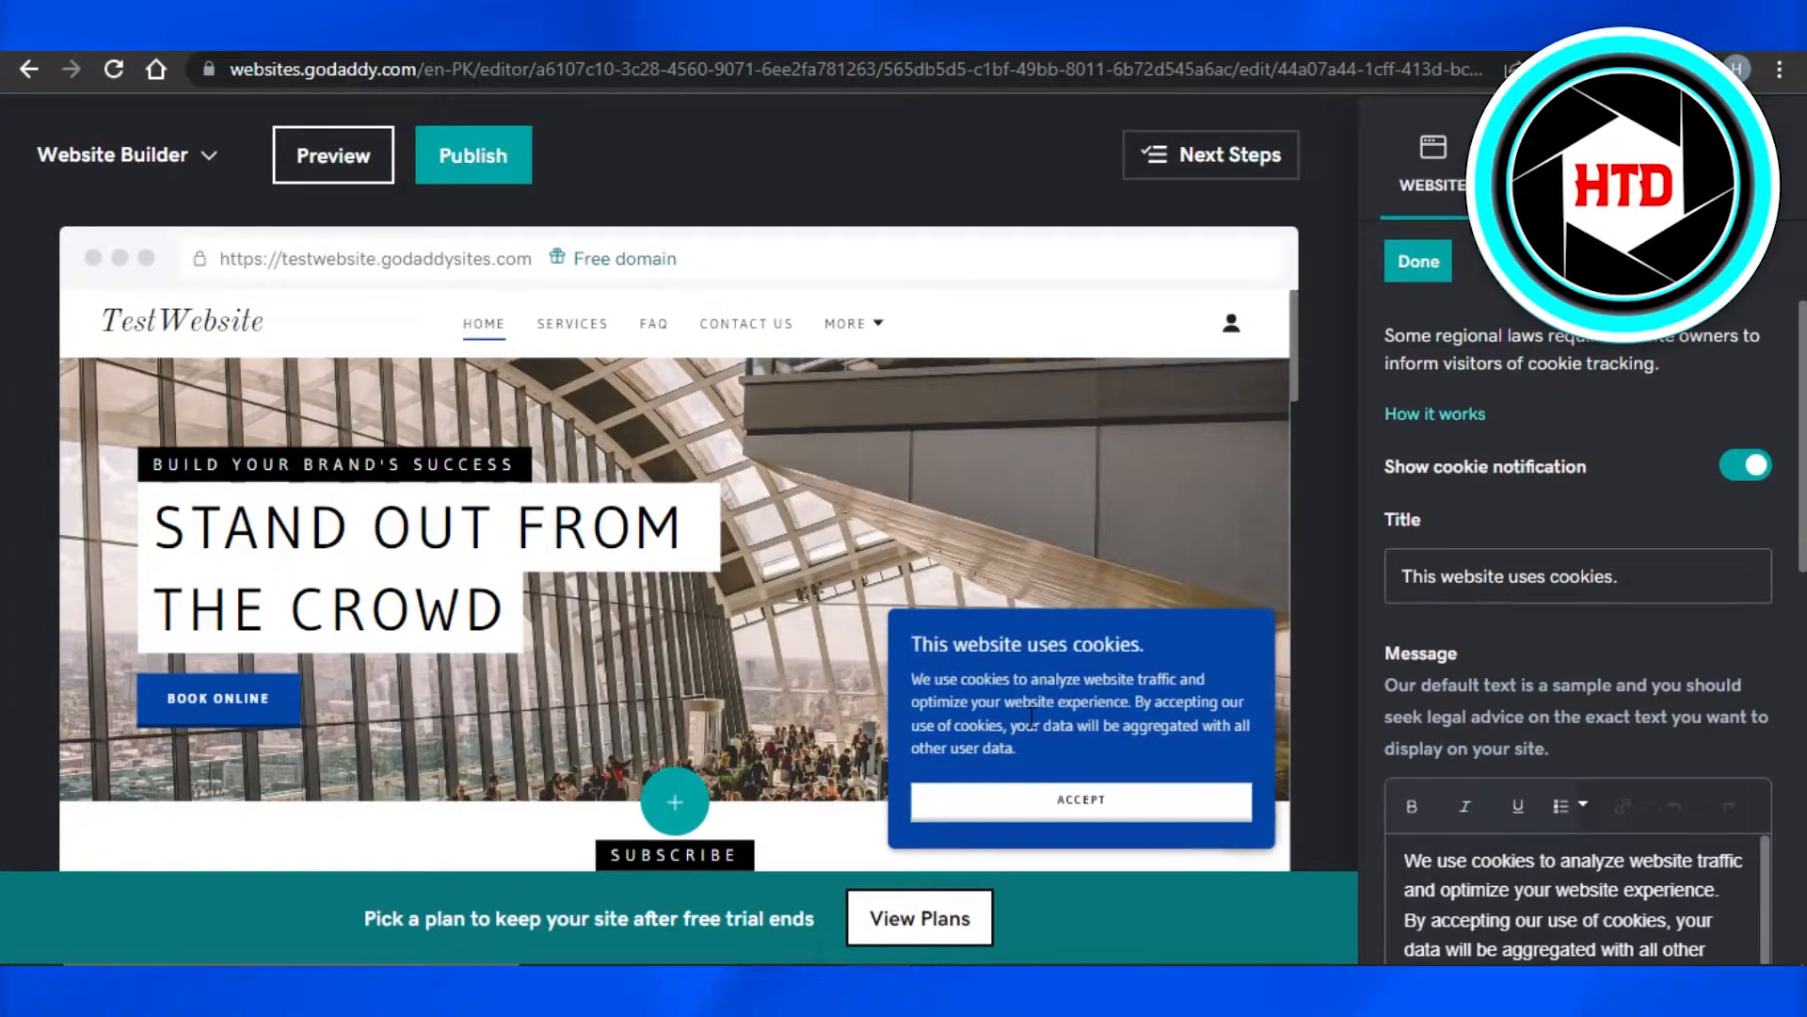
scroll("down", 3)
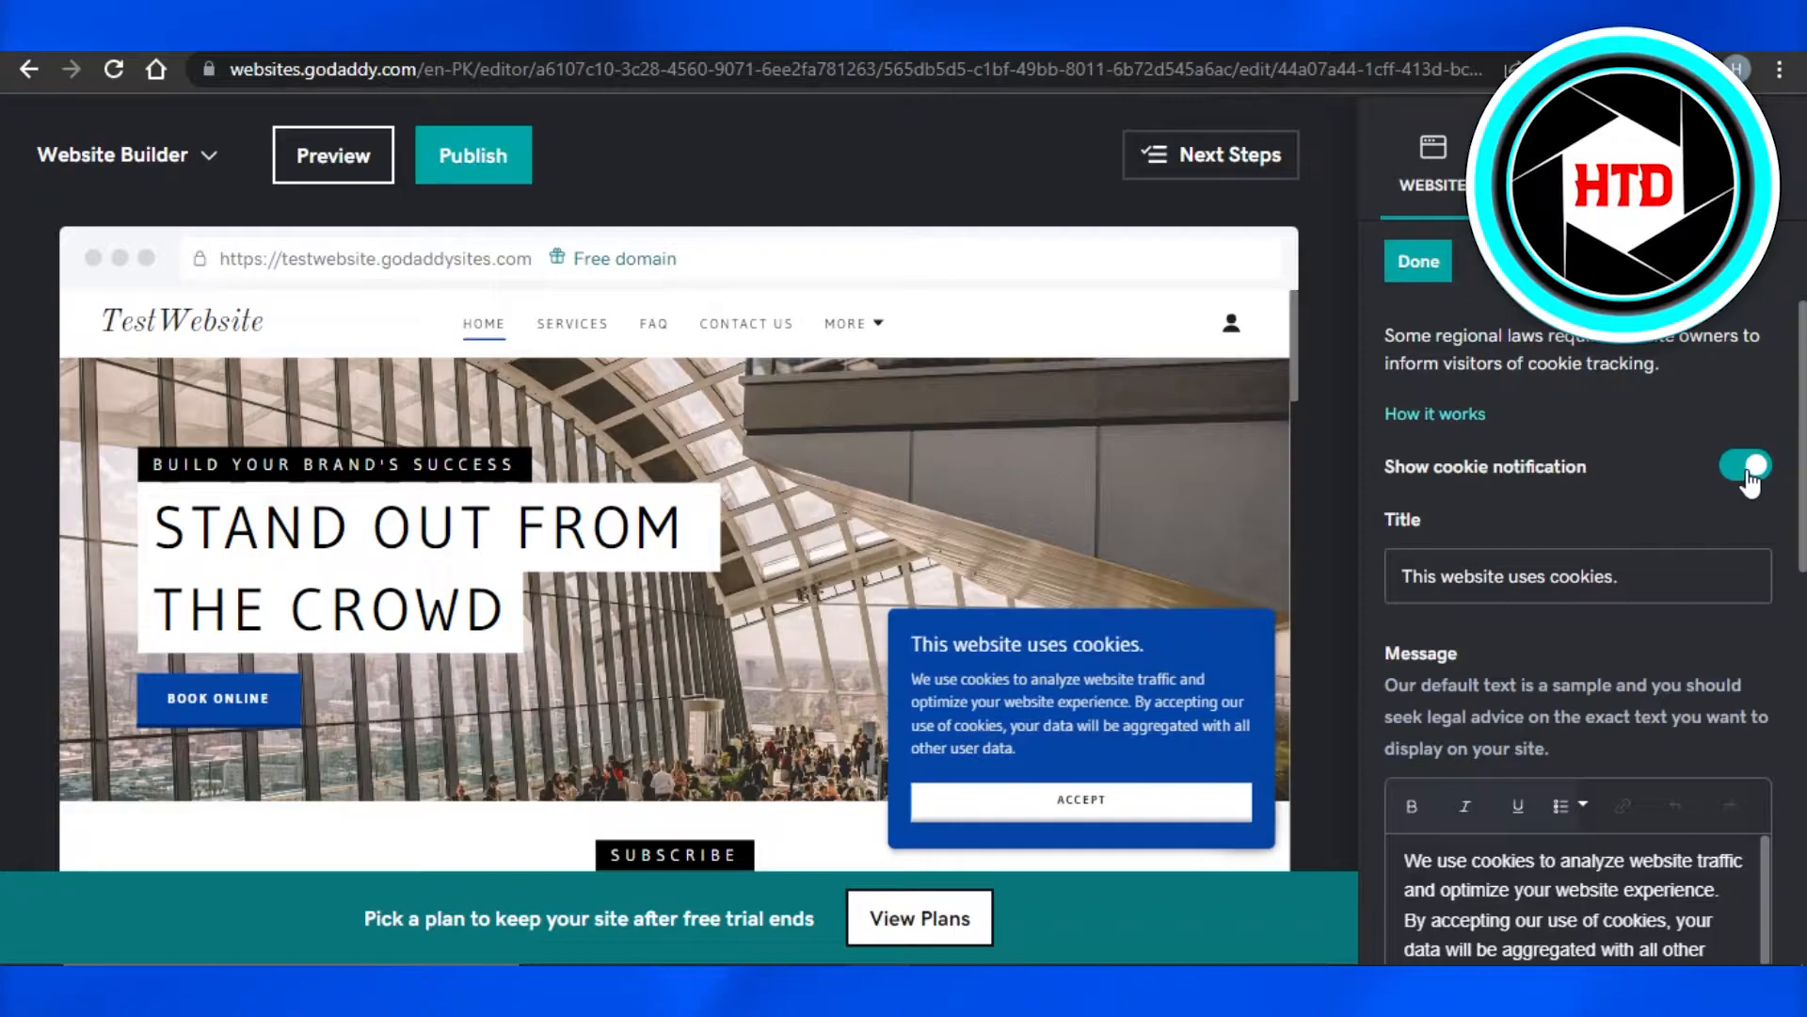
left_click(1747, 466)
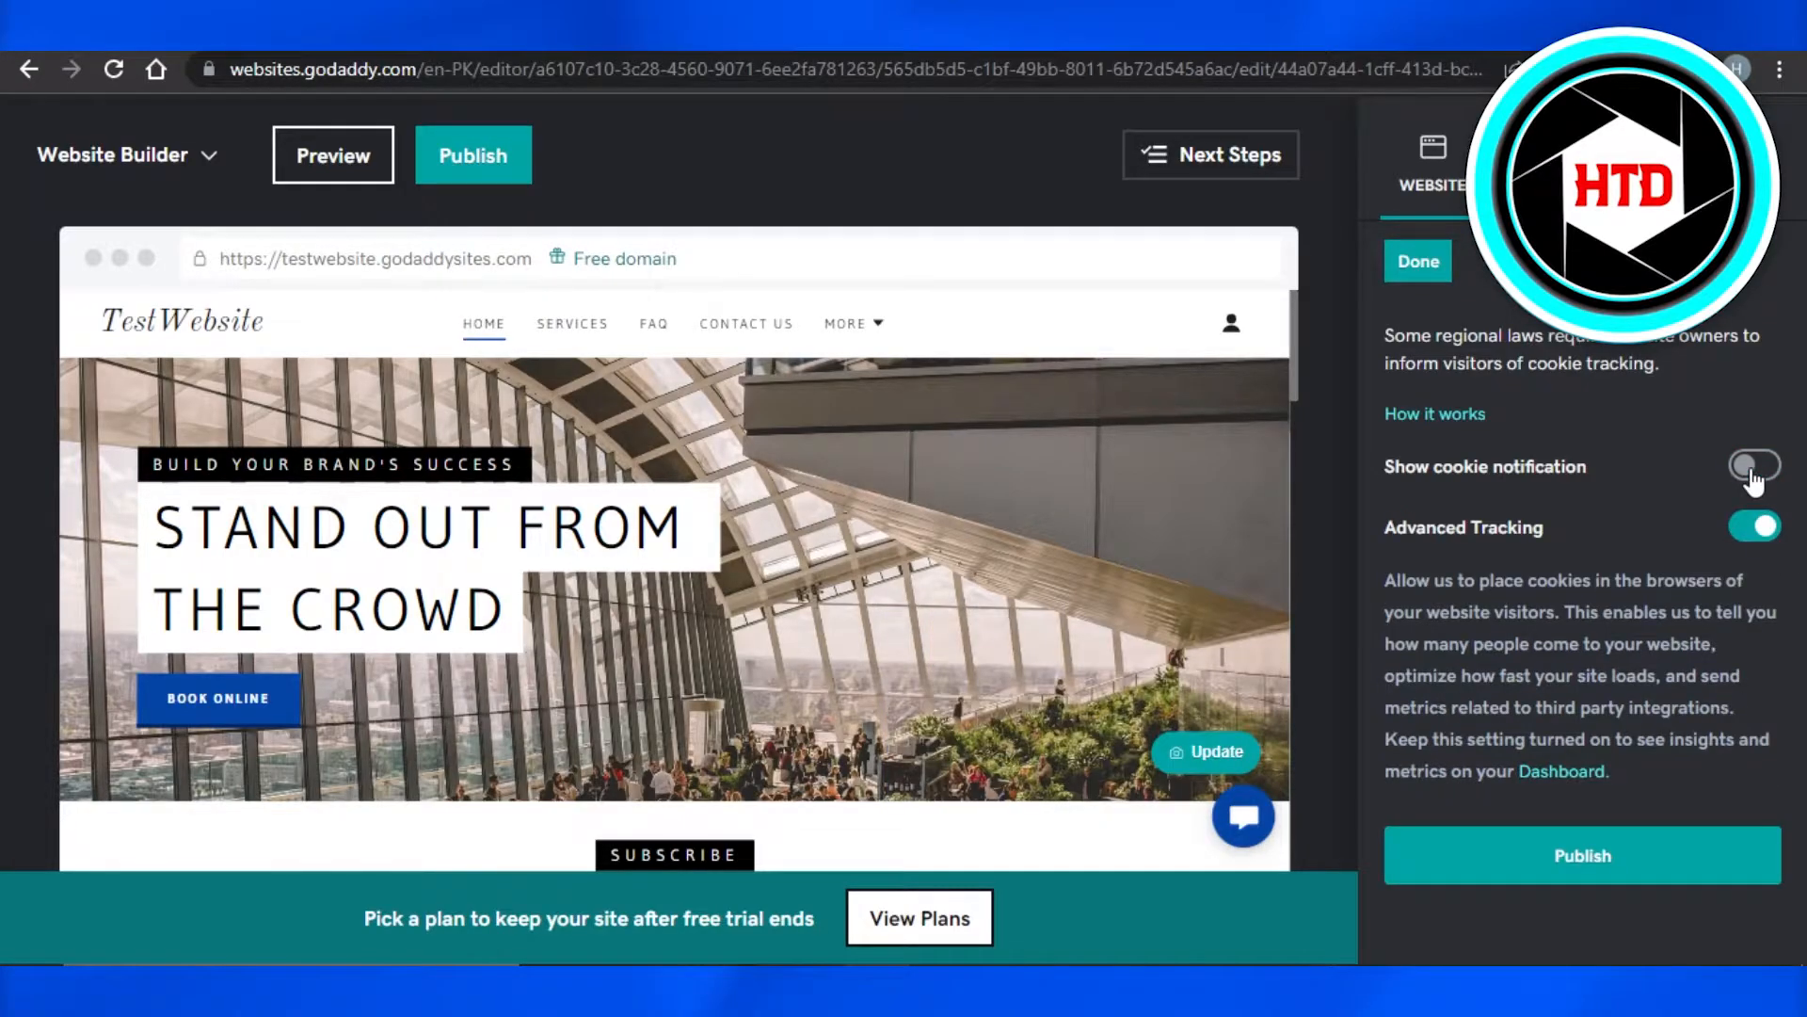
left_click(1753, 466)
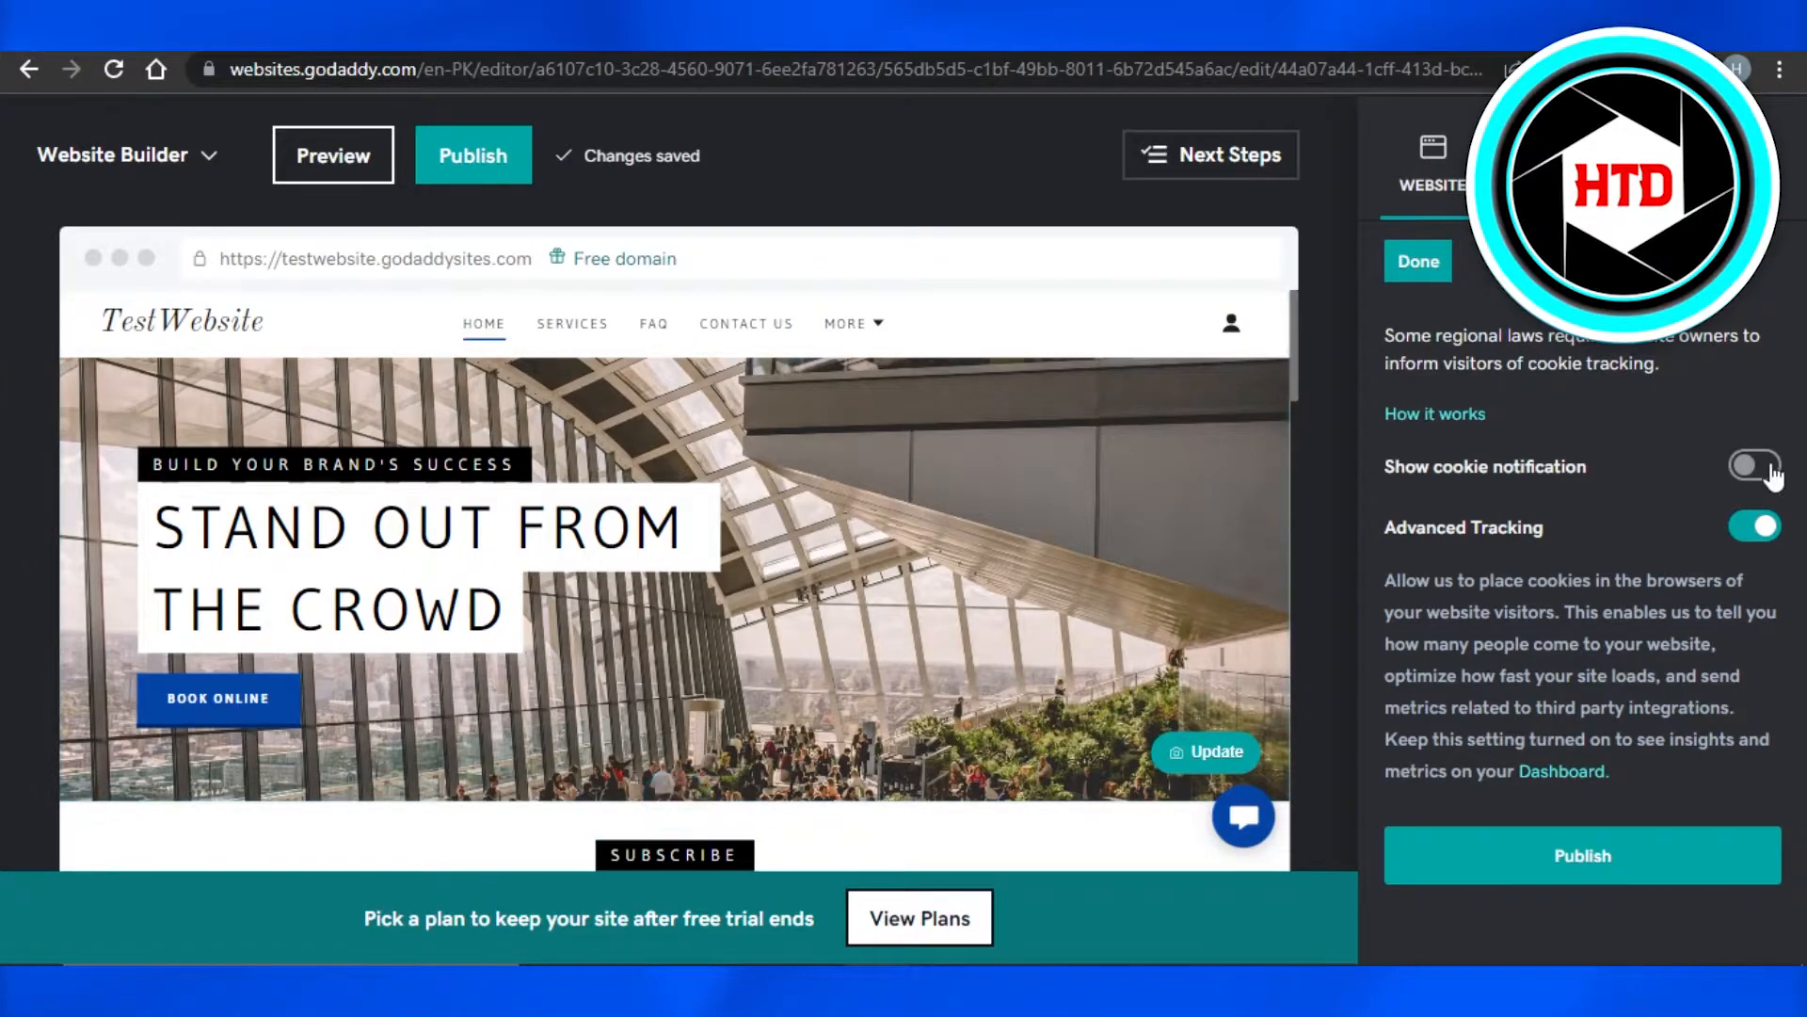
left_click(1751, 466)
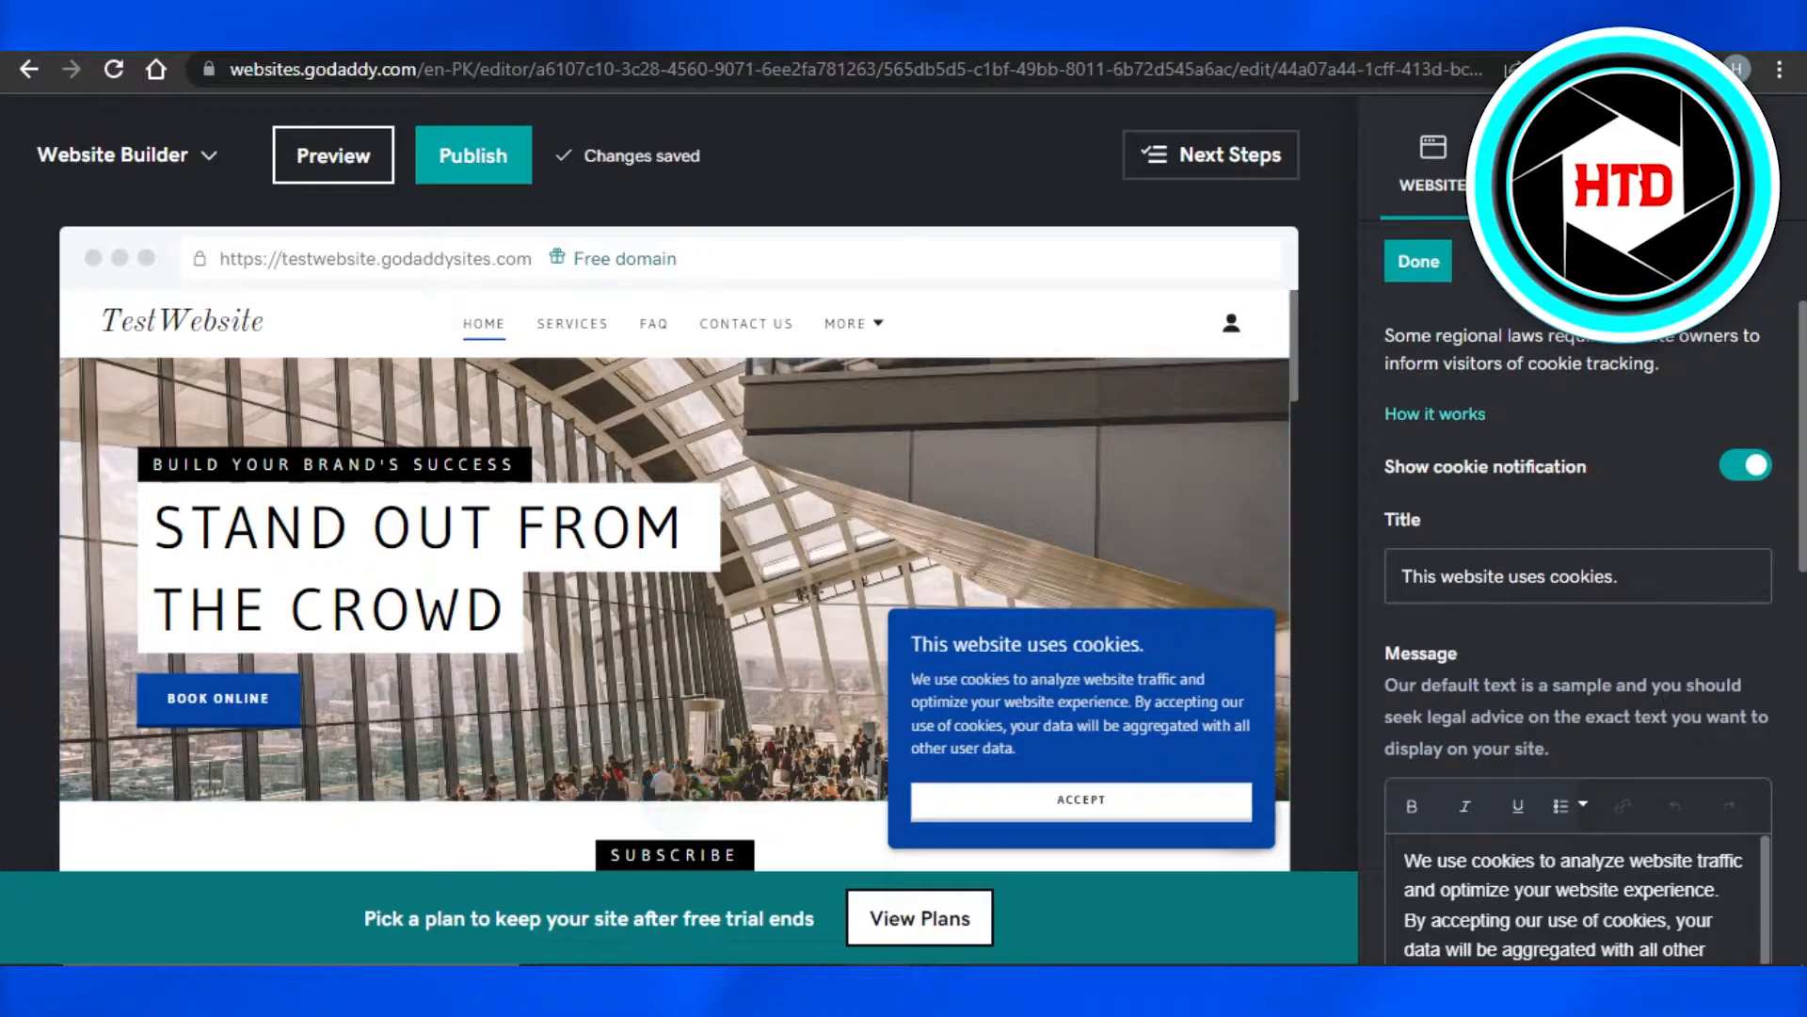
scroll("down", 3)
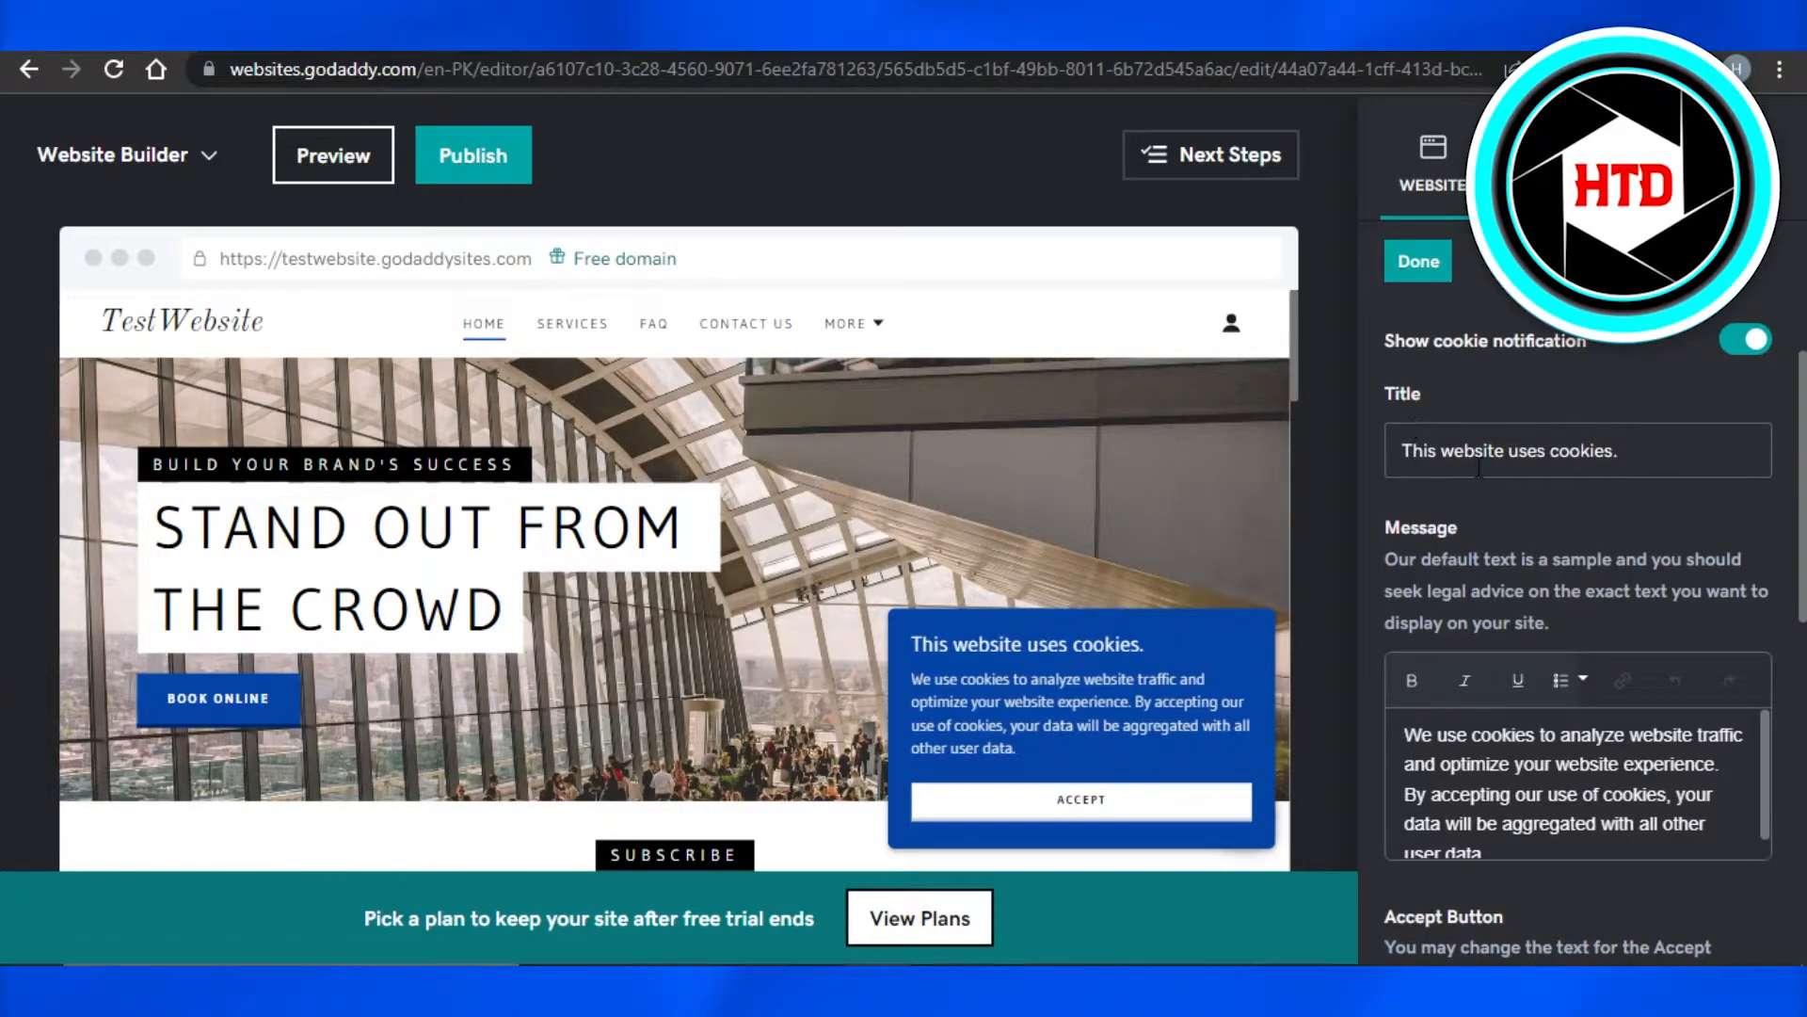
mouse_move(864, 720)
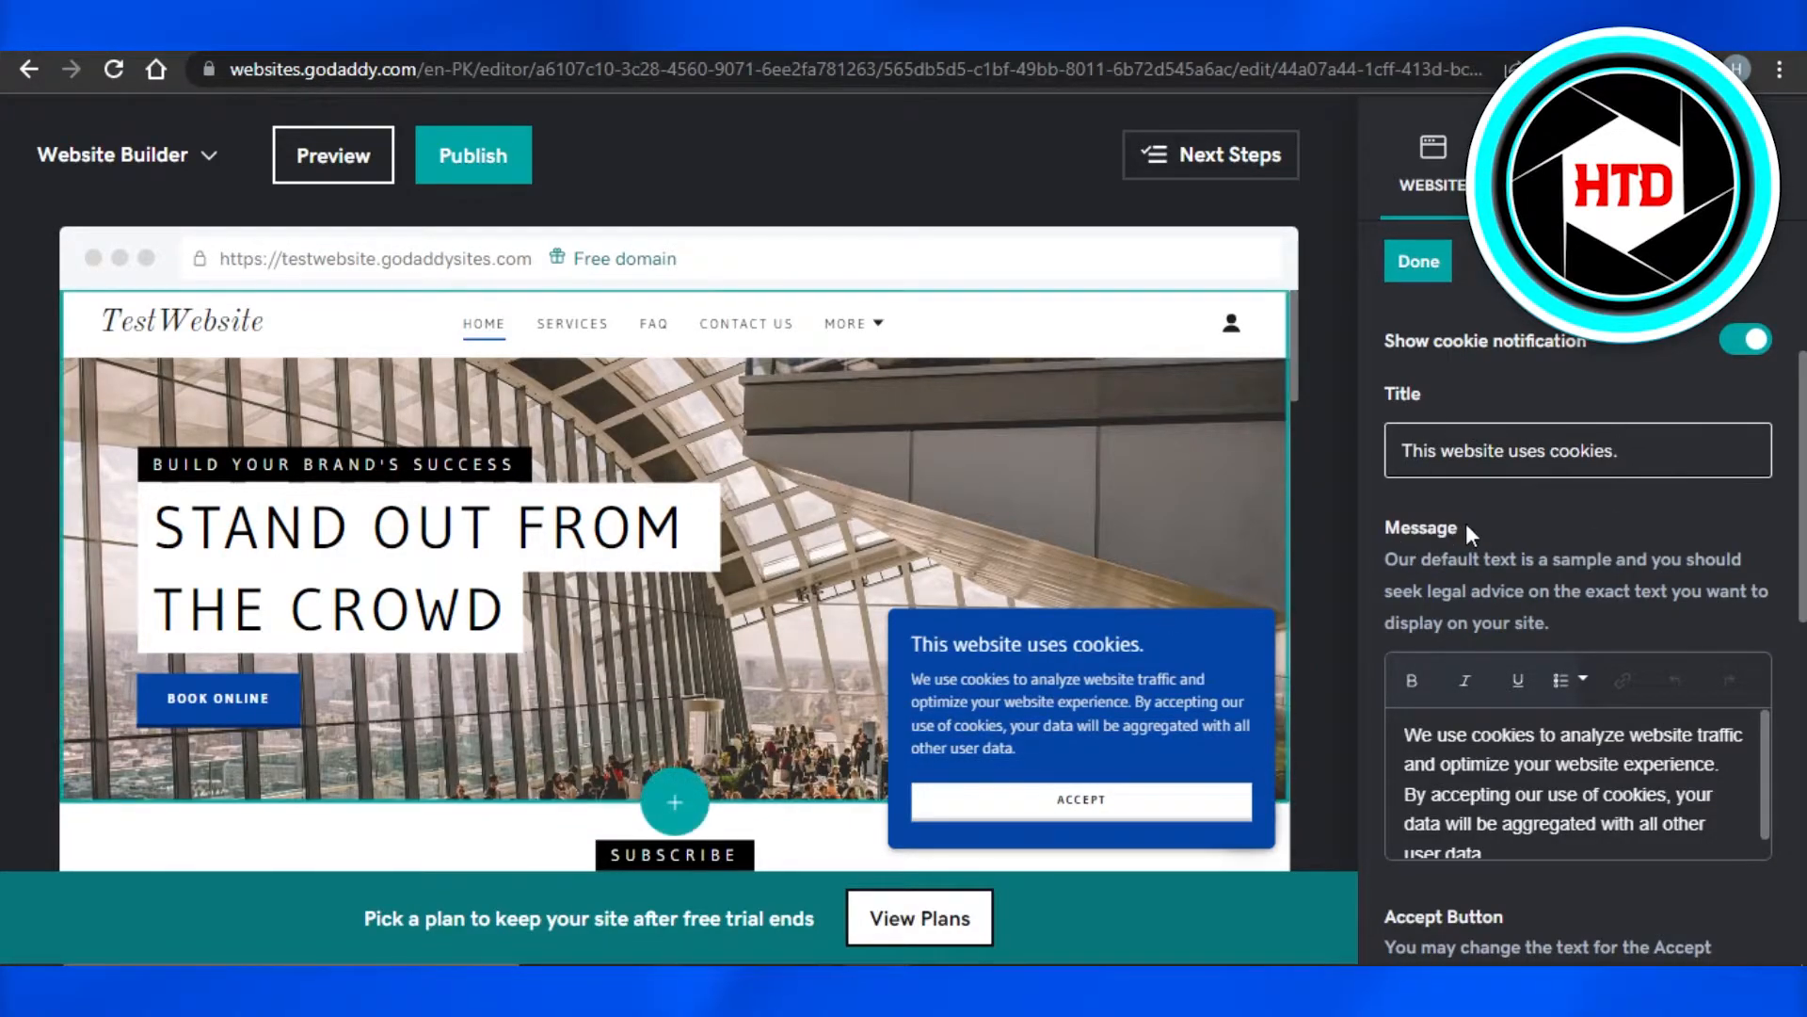
scroll("down", 3)
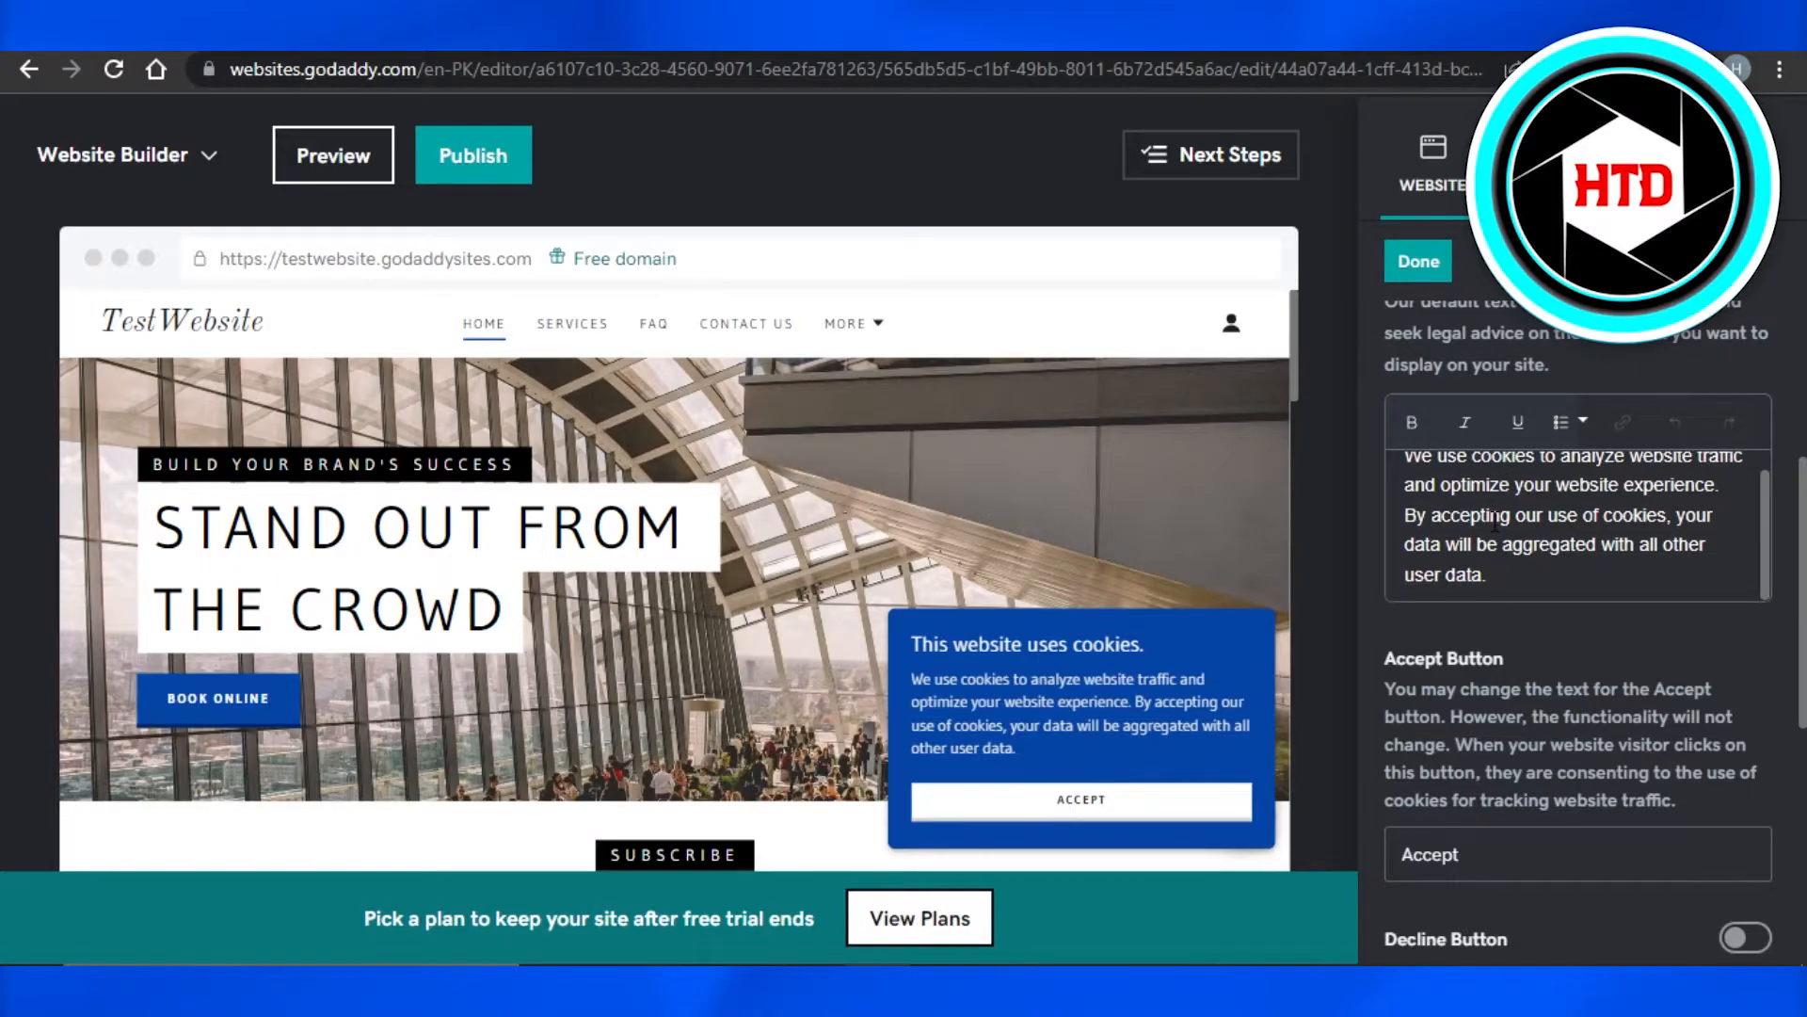
mouse_move(1447, 642)
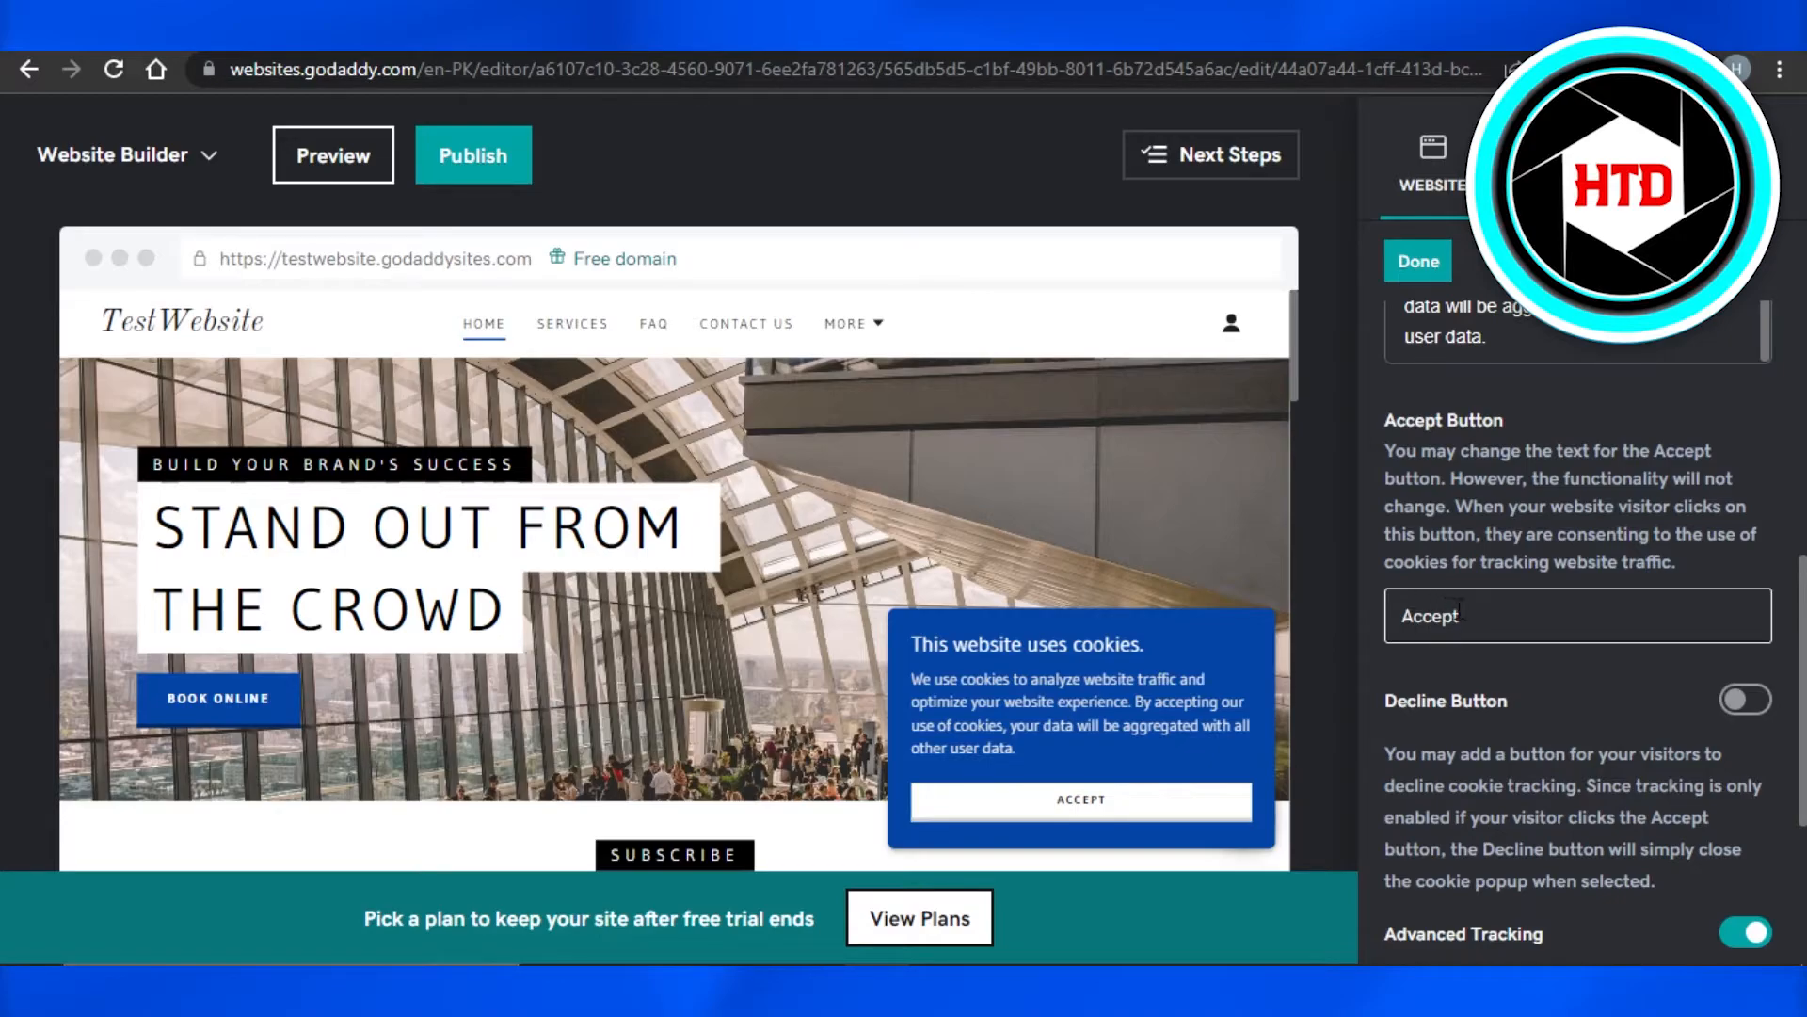
Replace the accept button label 'Accept' with 'I Agree'
left_click(1578, 616)
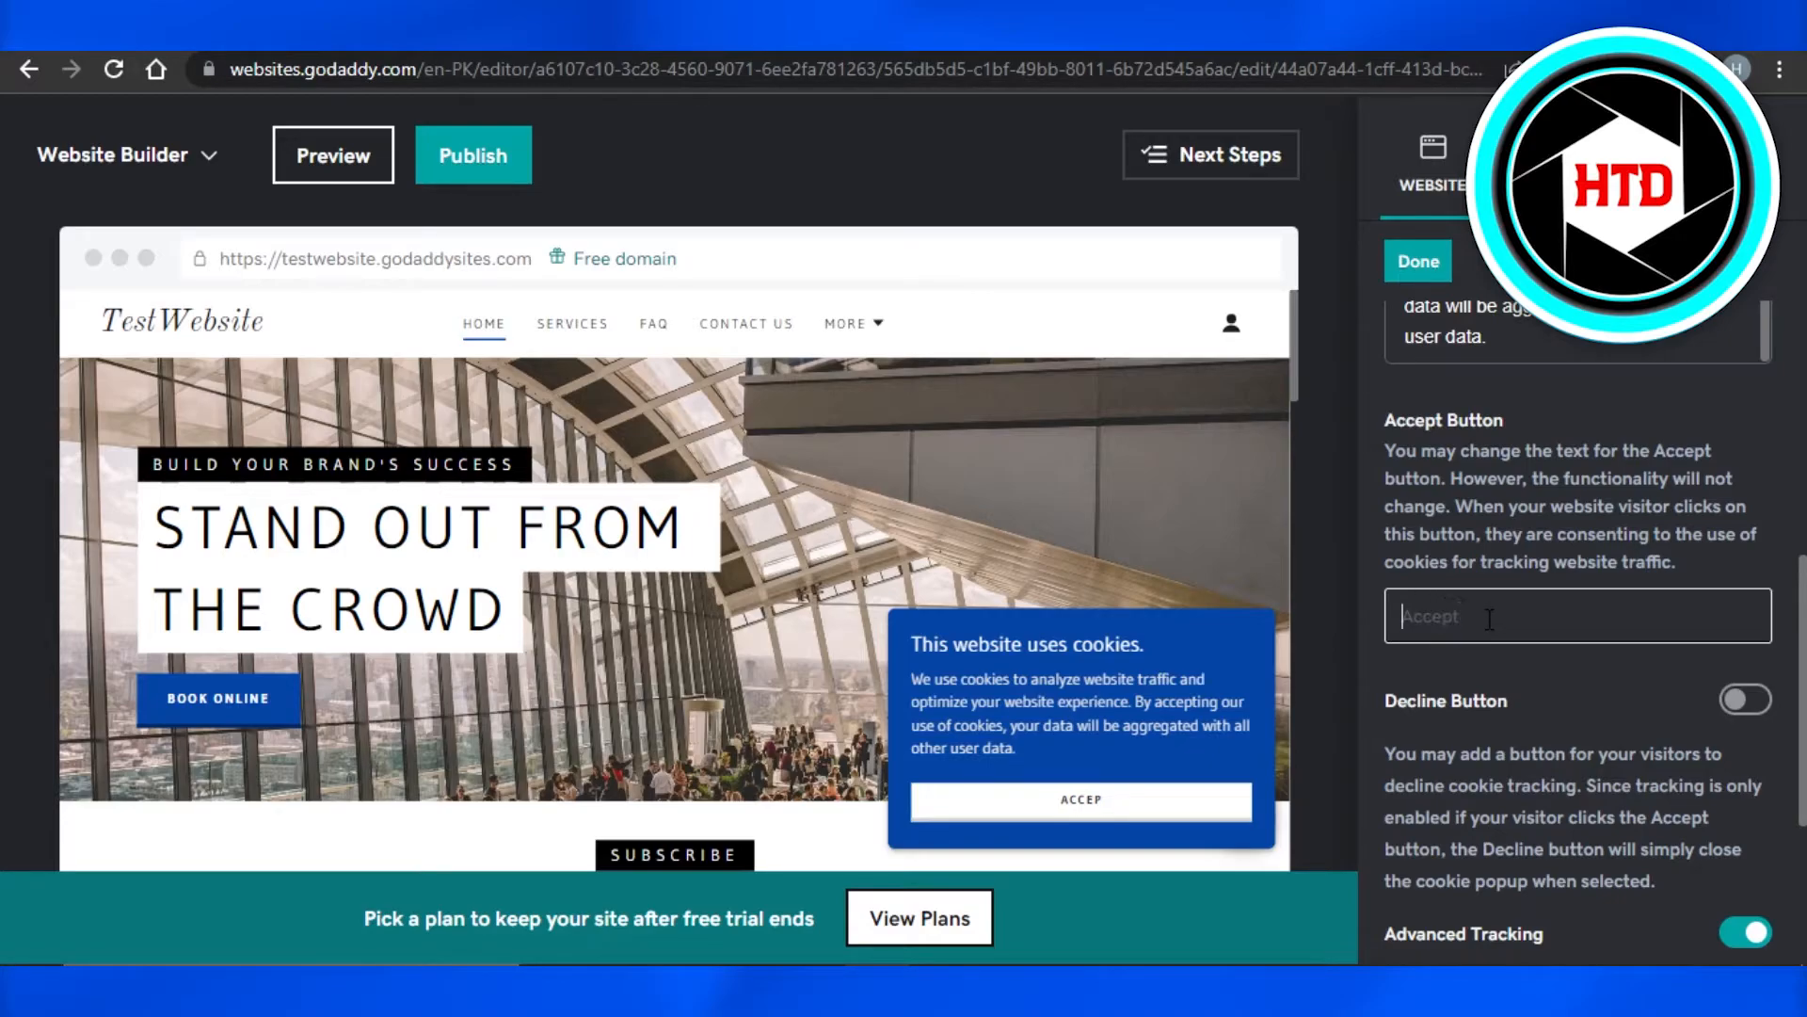
type("I Agree")
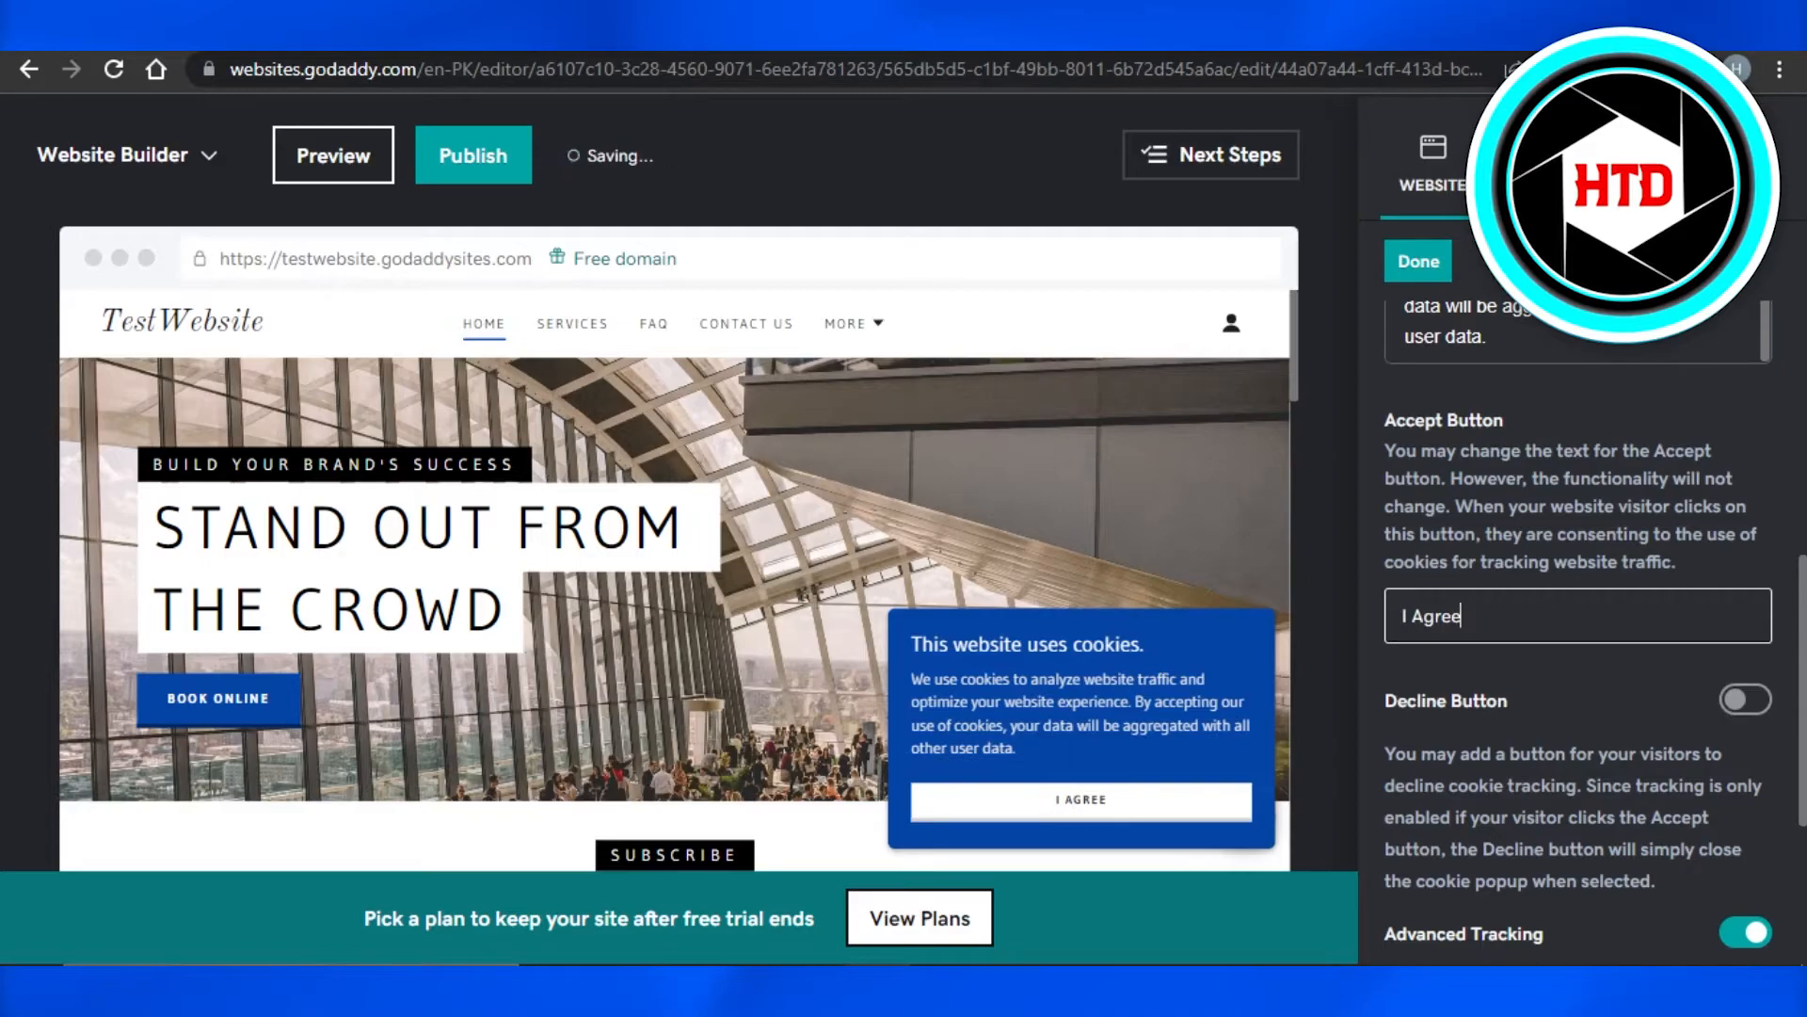
scroll("down", 3)
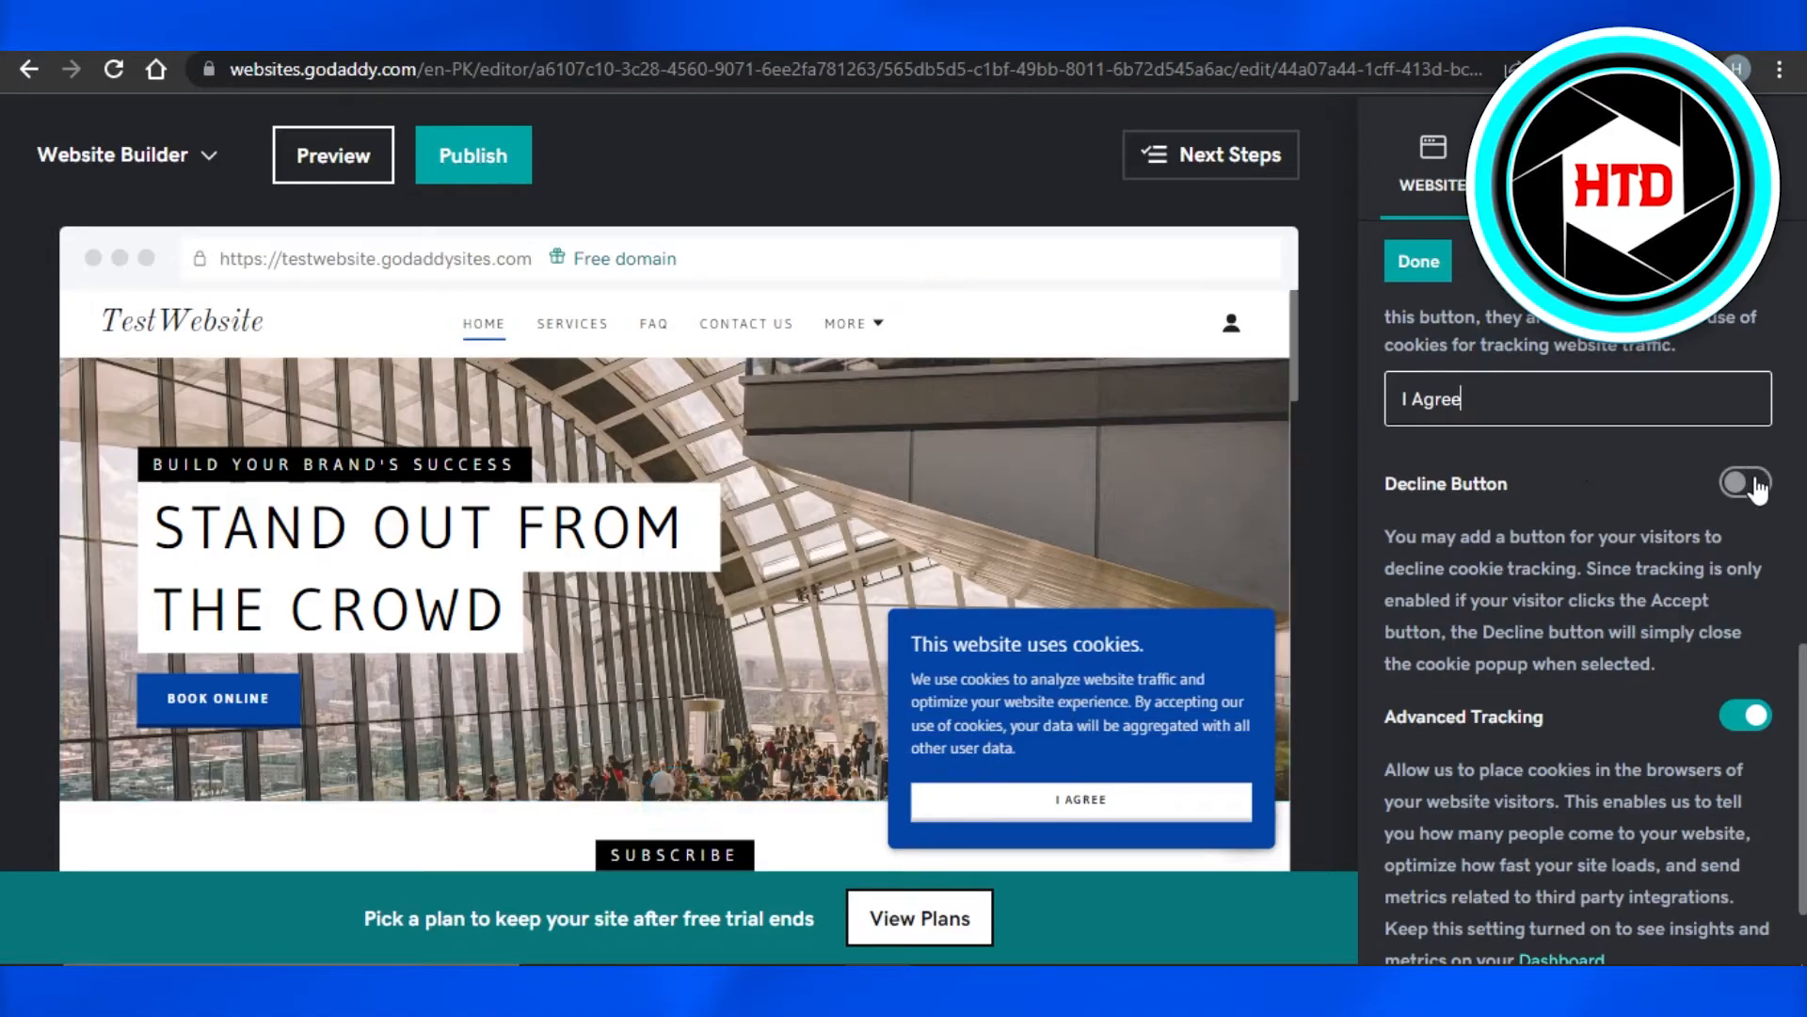
Enable the Decline button and cycle Advanced Tracking off and back on
left_click(1743, 483)
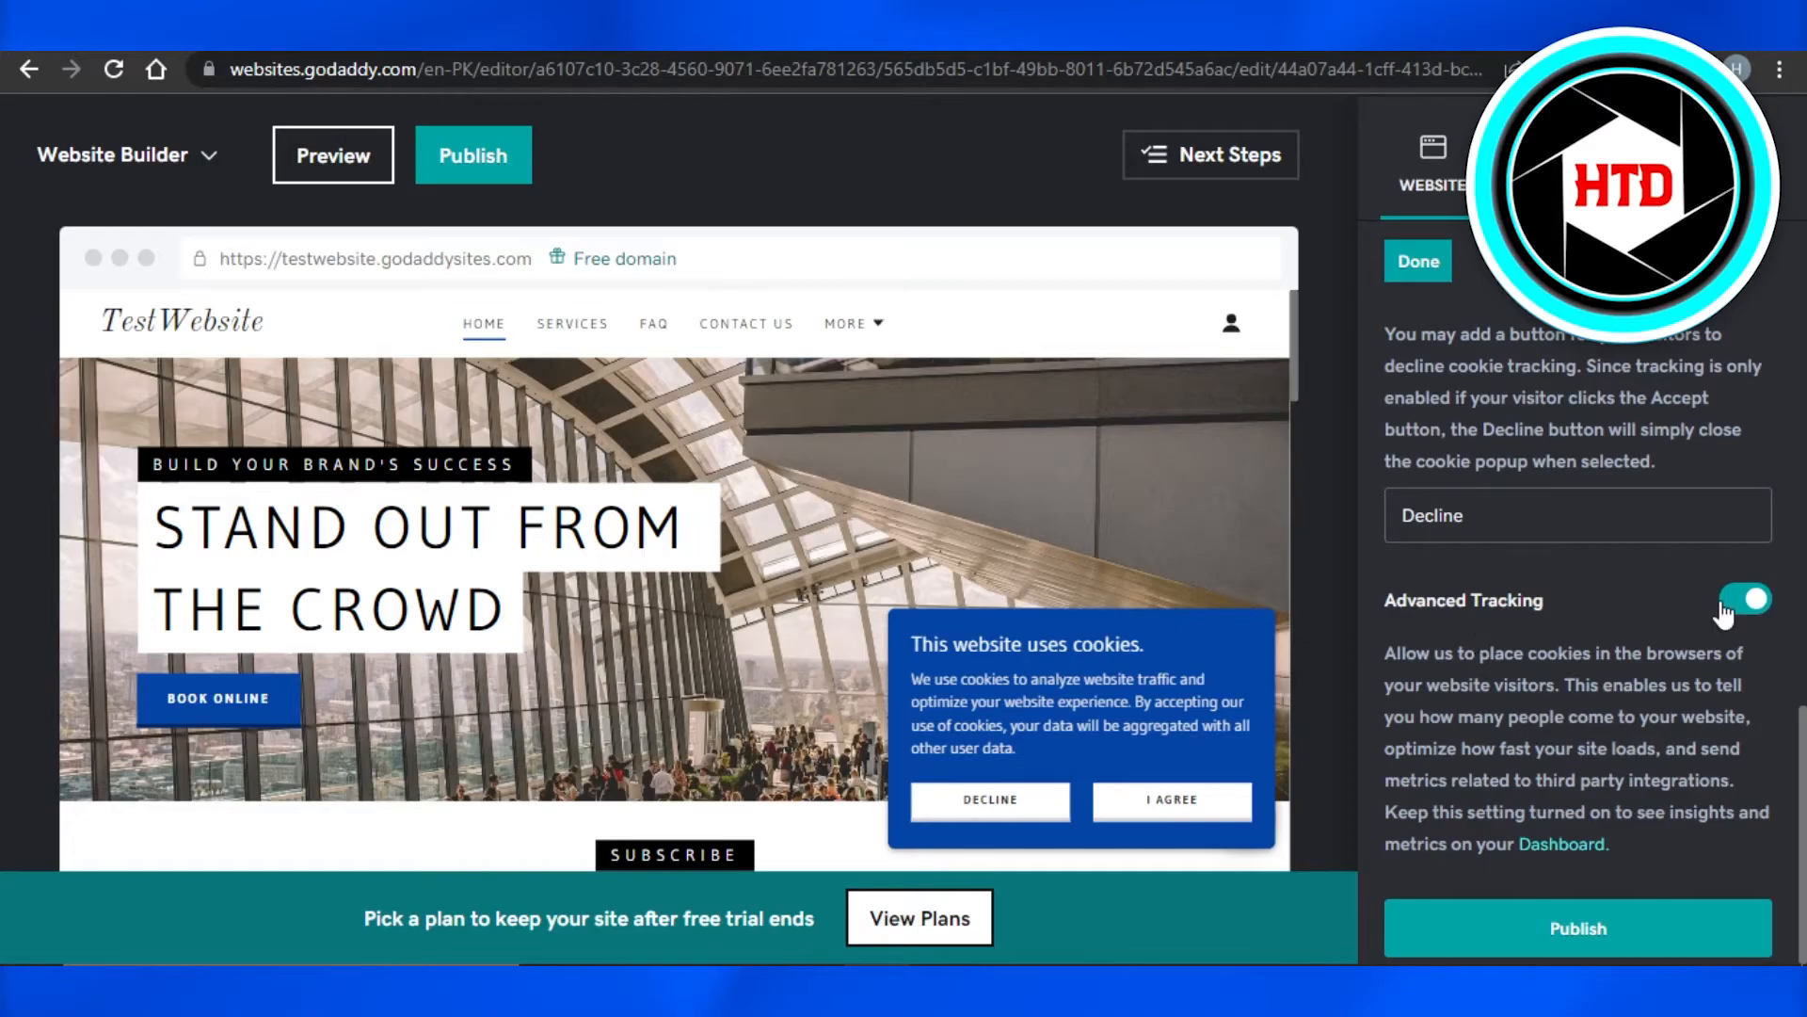
left_click(1745, 599)
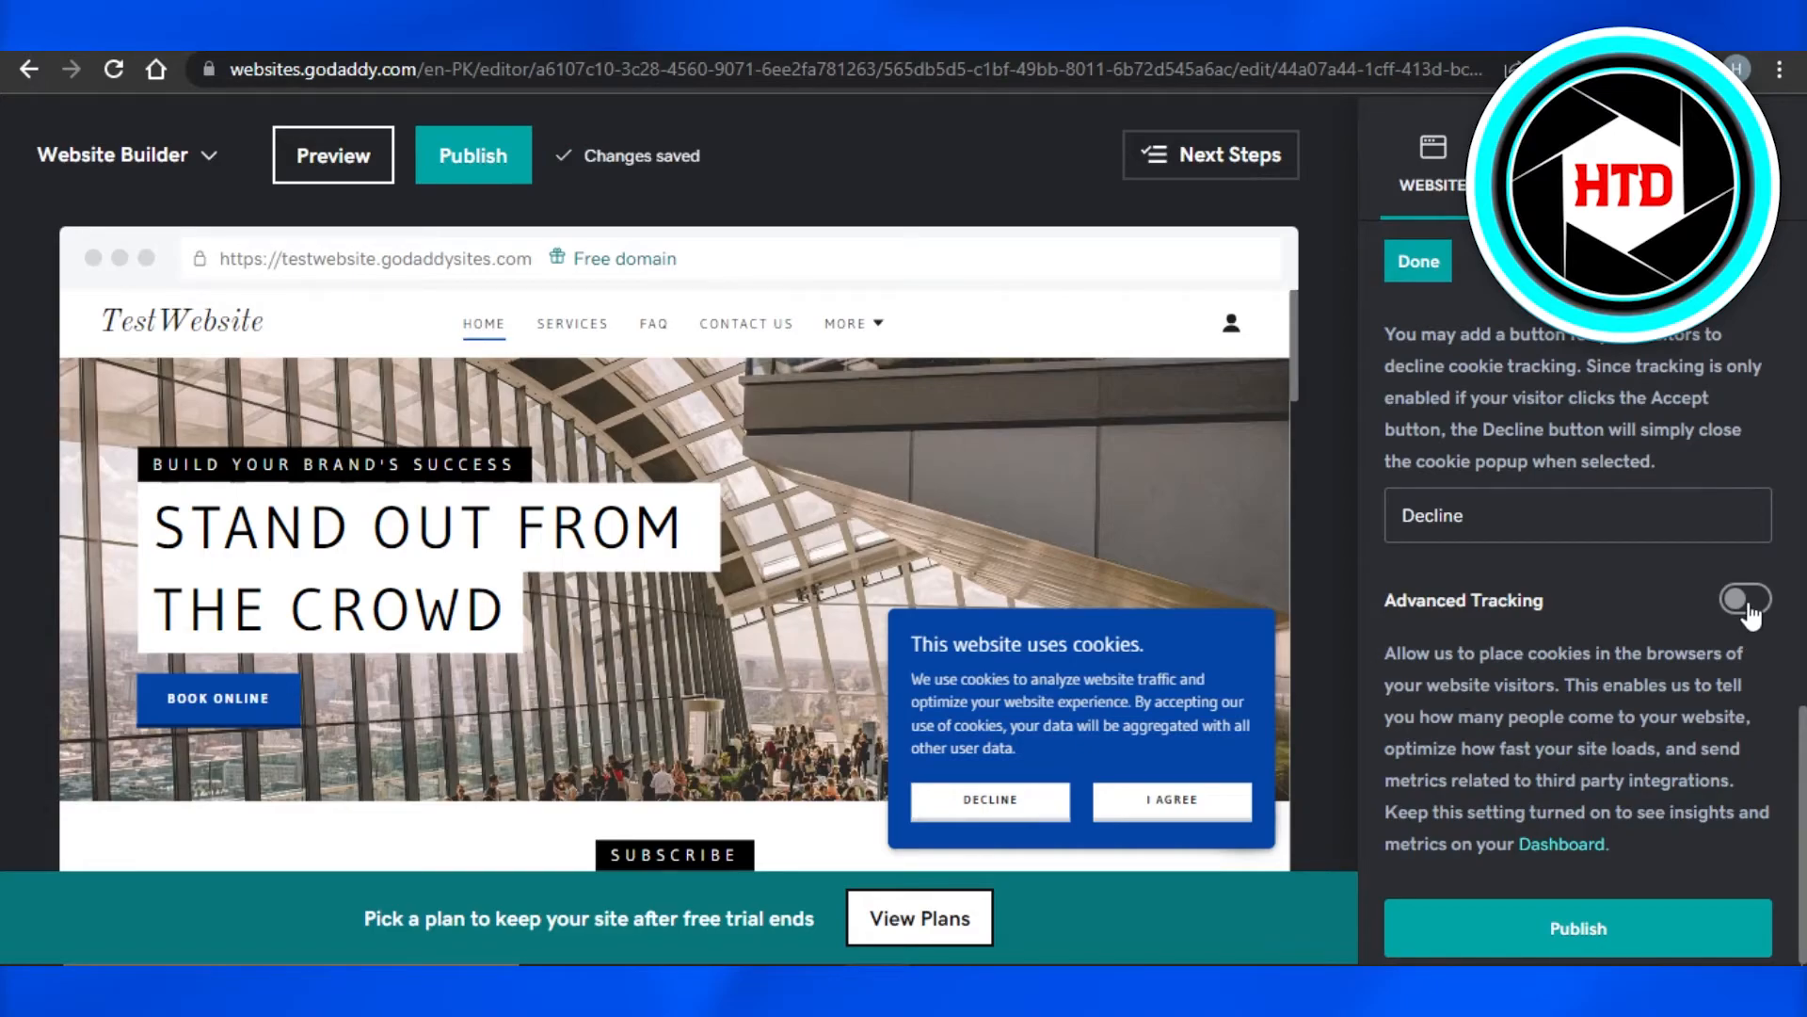
left_click(1745, 601)
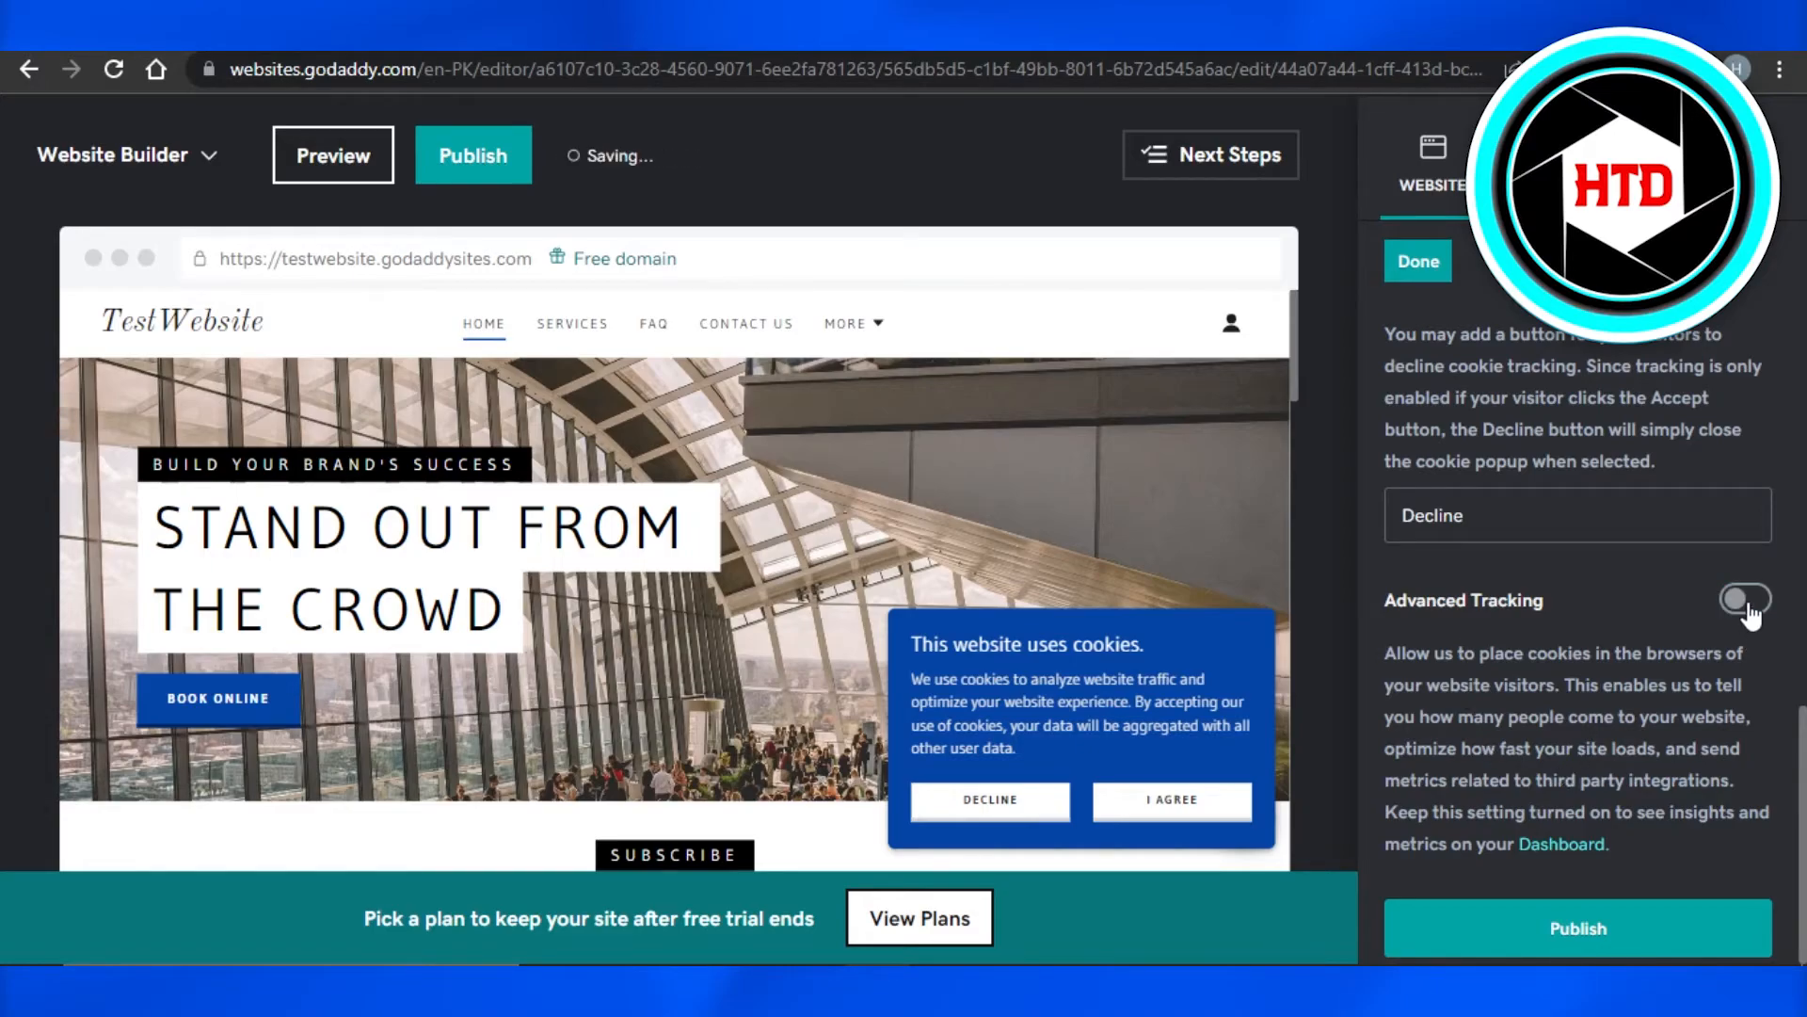
left_click(1744, 599)
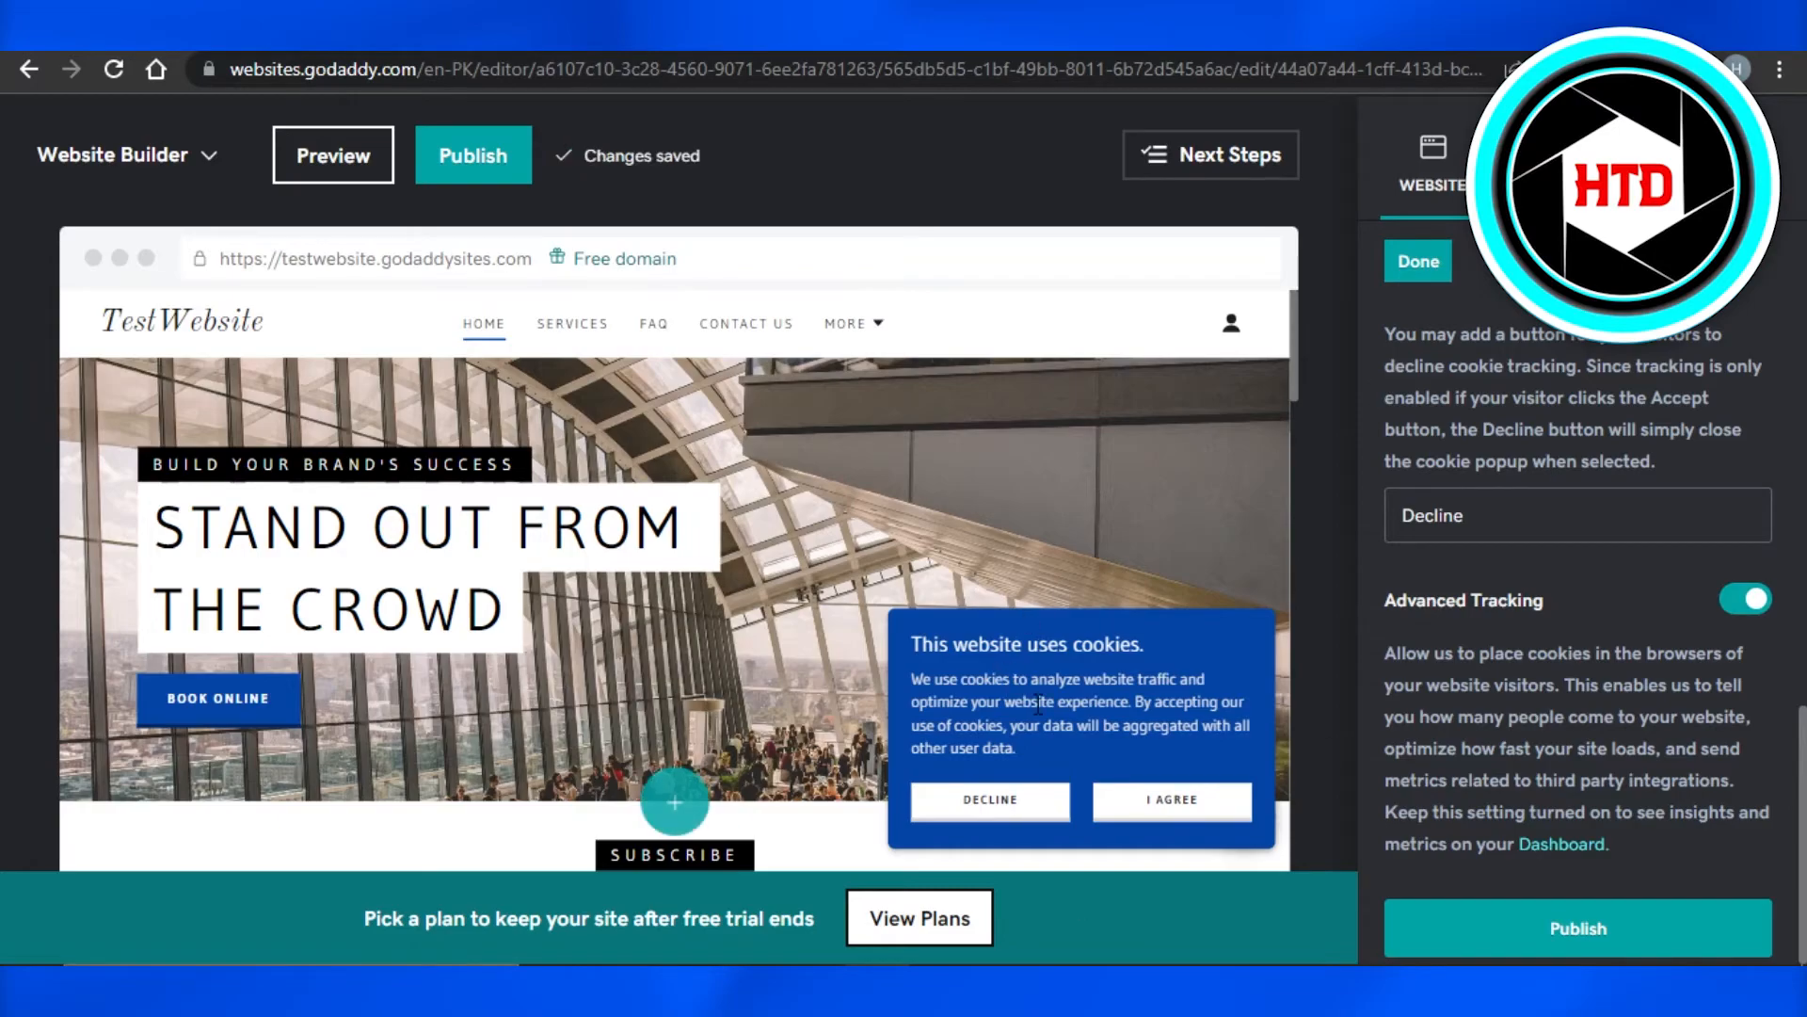
left_click(1579, 928)
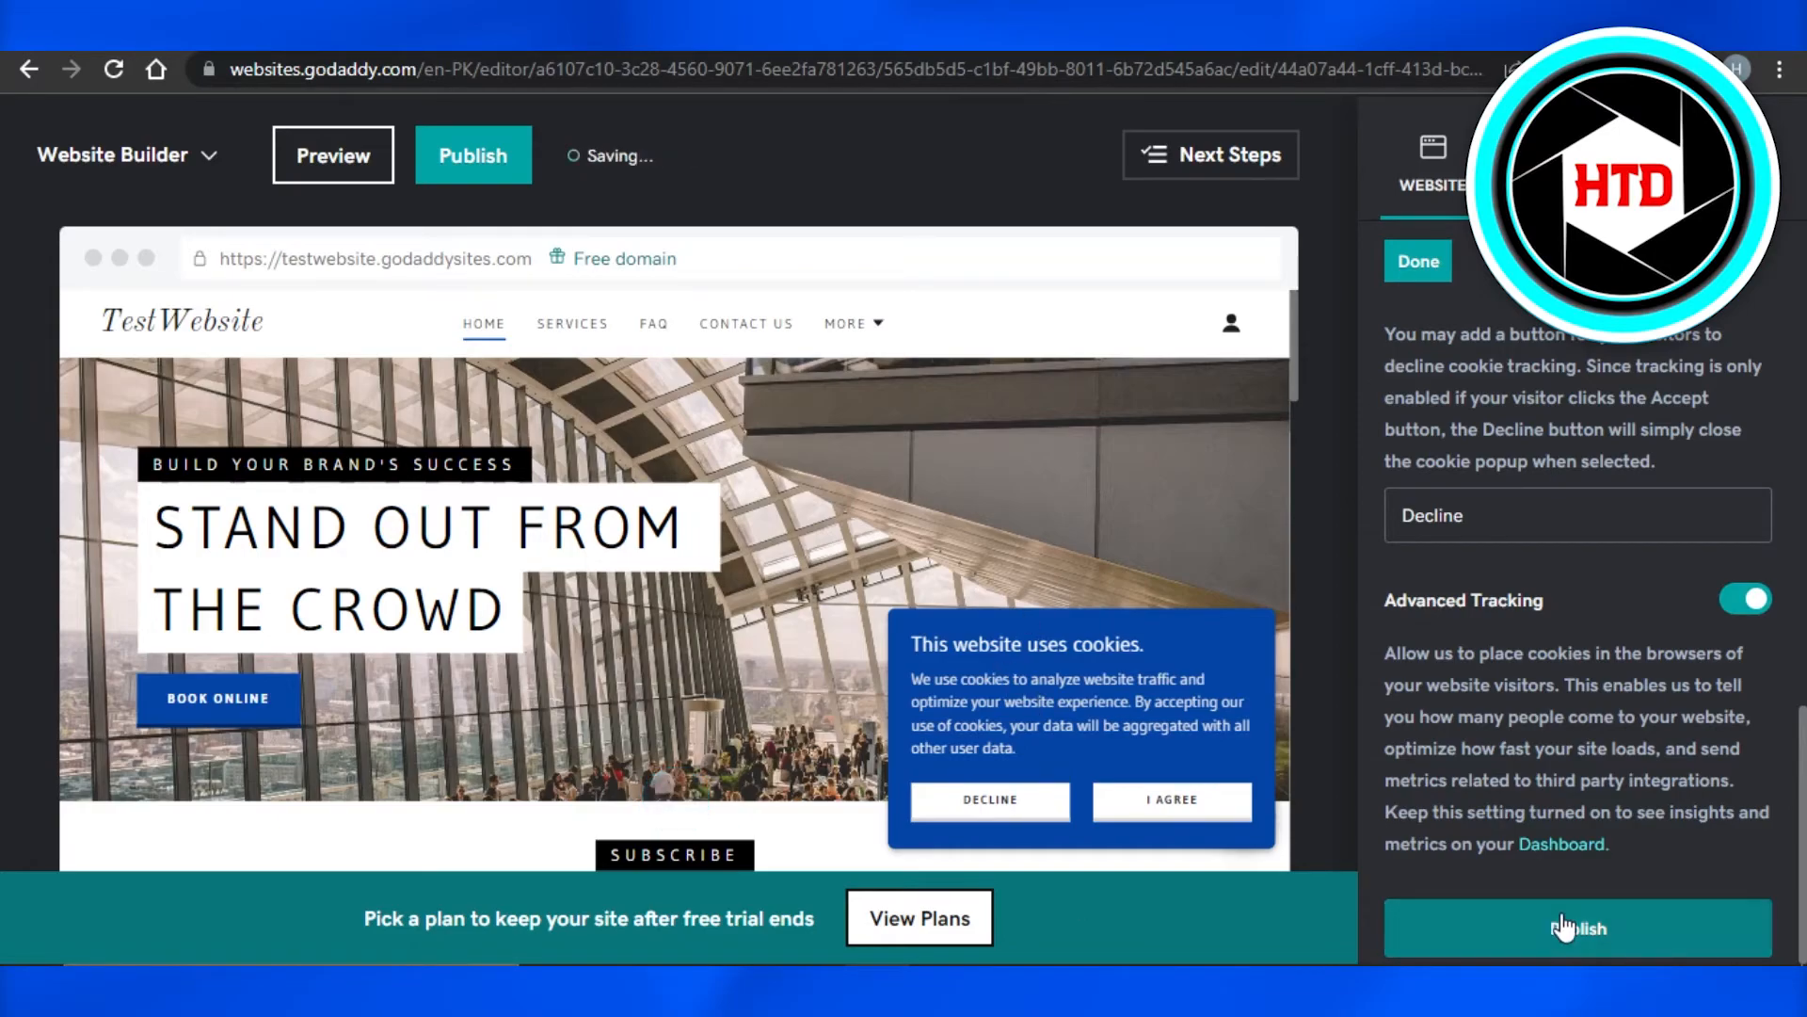
Publish the site from the Cookie Banner panel and let publishing run
left_click(1579, 929)
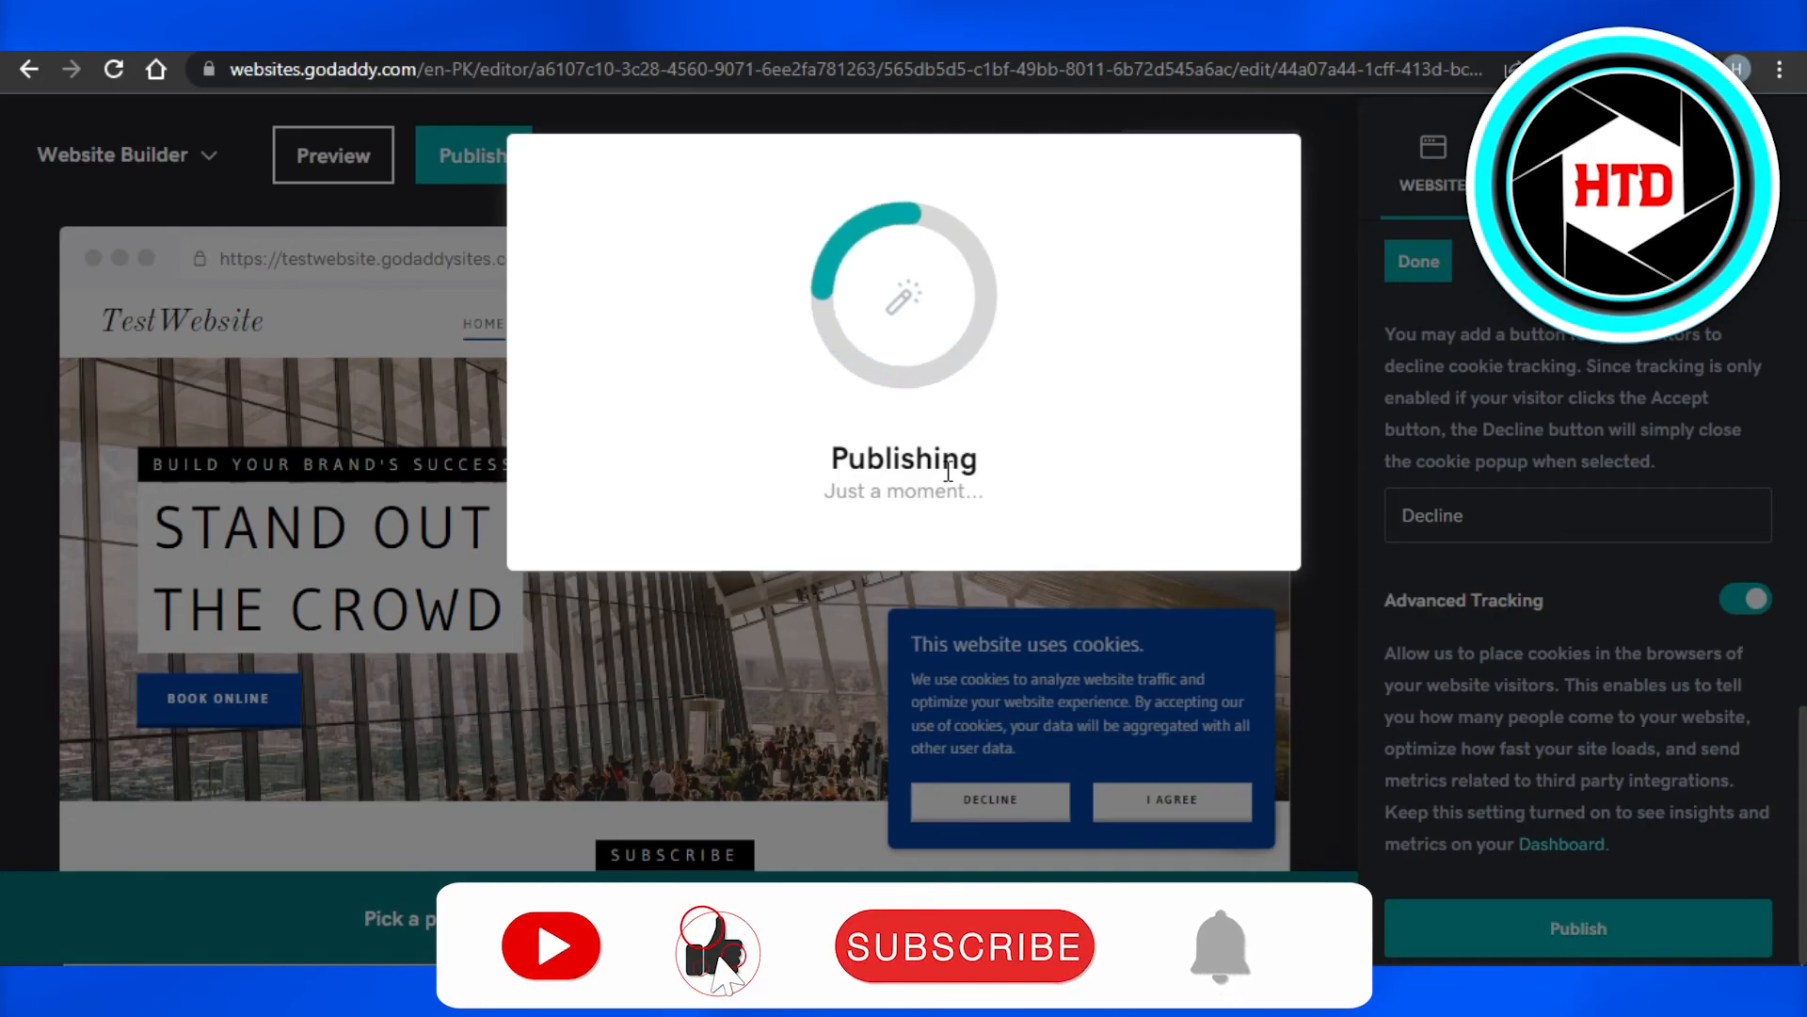
left_click(963, 947)
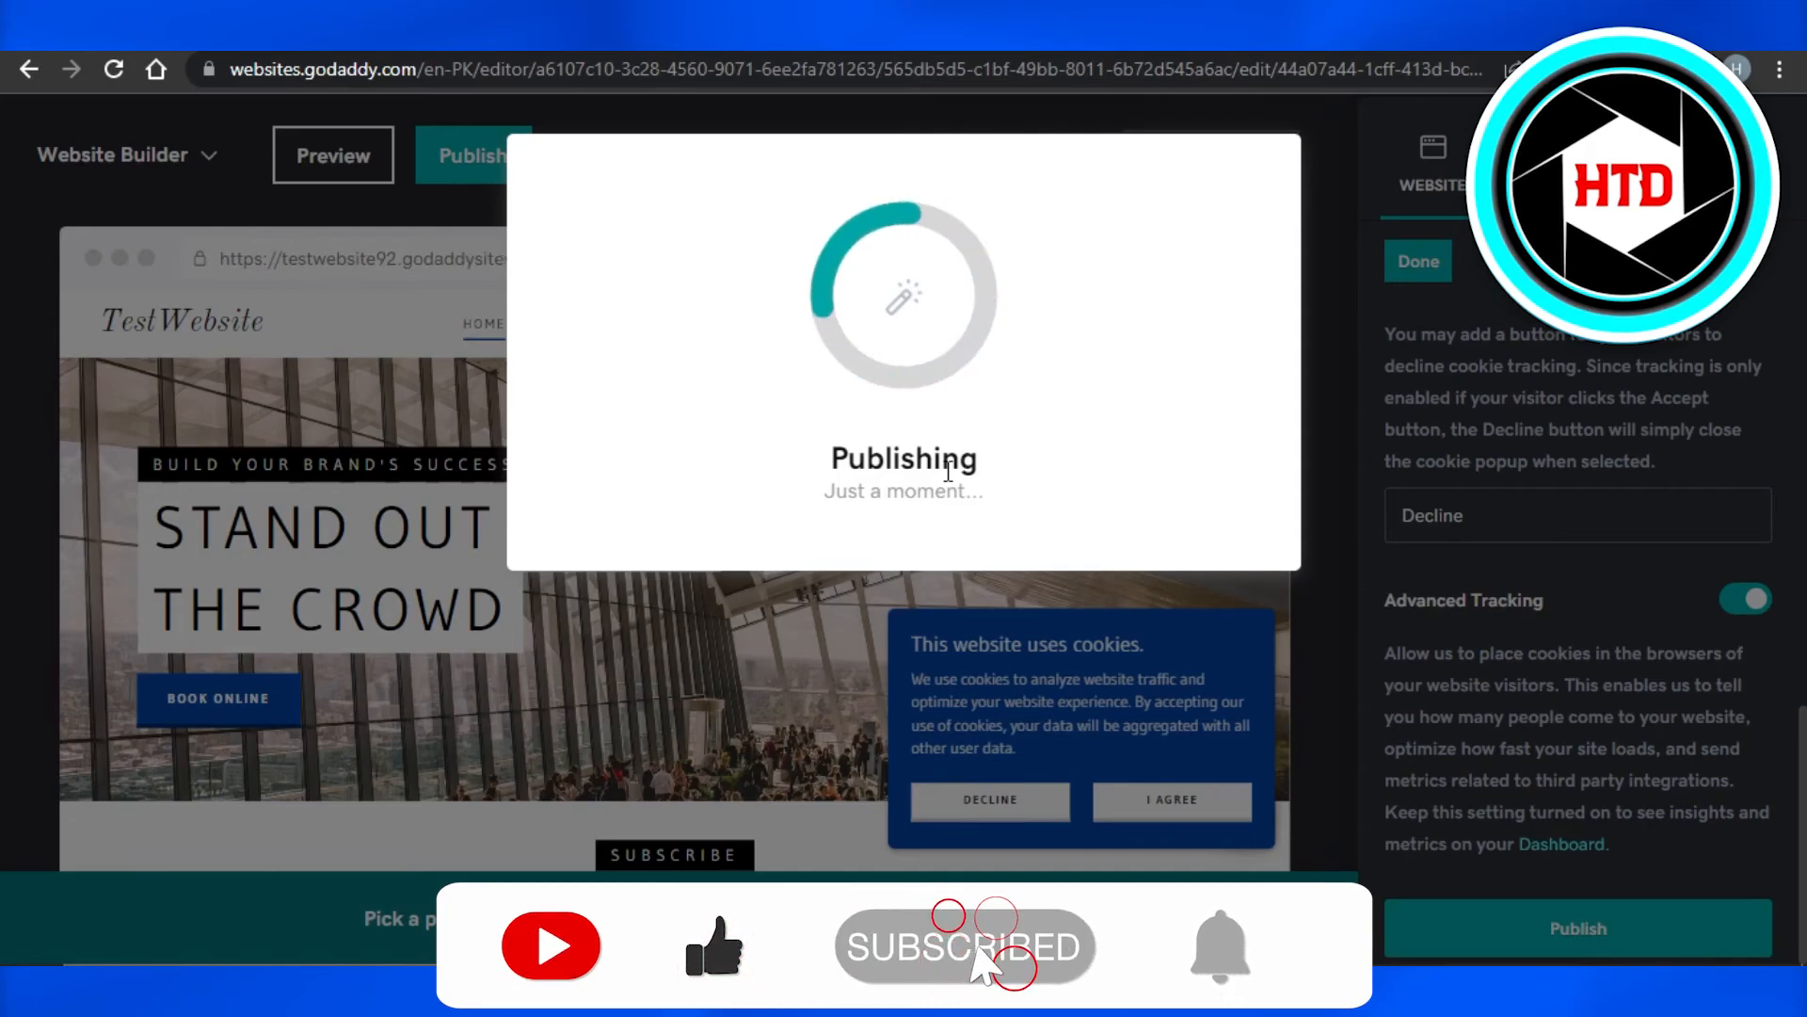